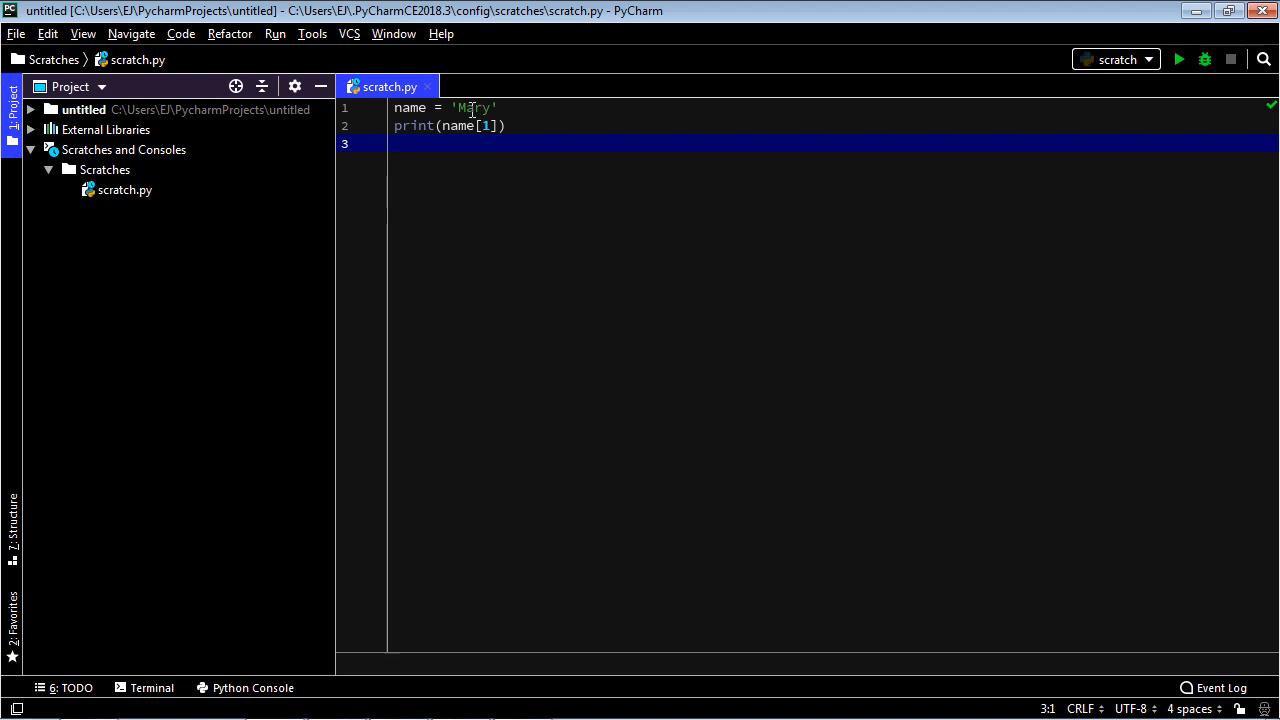
Step: Change print(name[1]) to the slice name[0:4] and run it, printing Mary
double_click(472, 108)
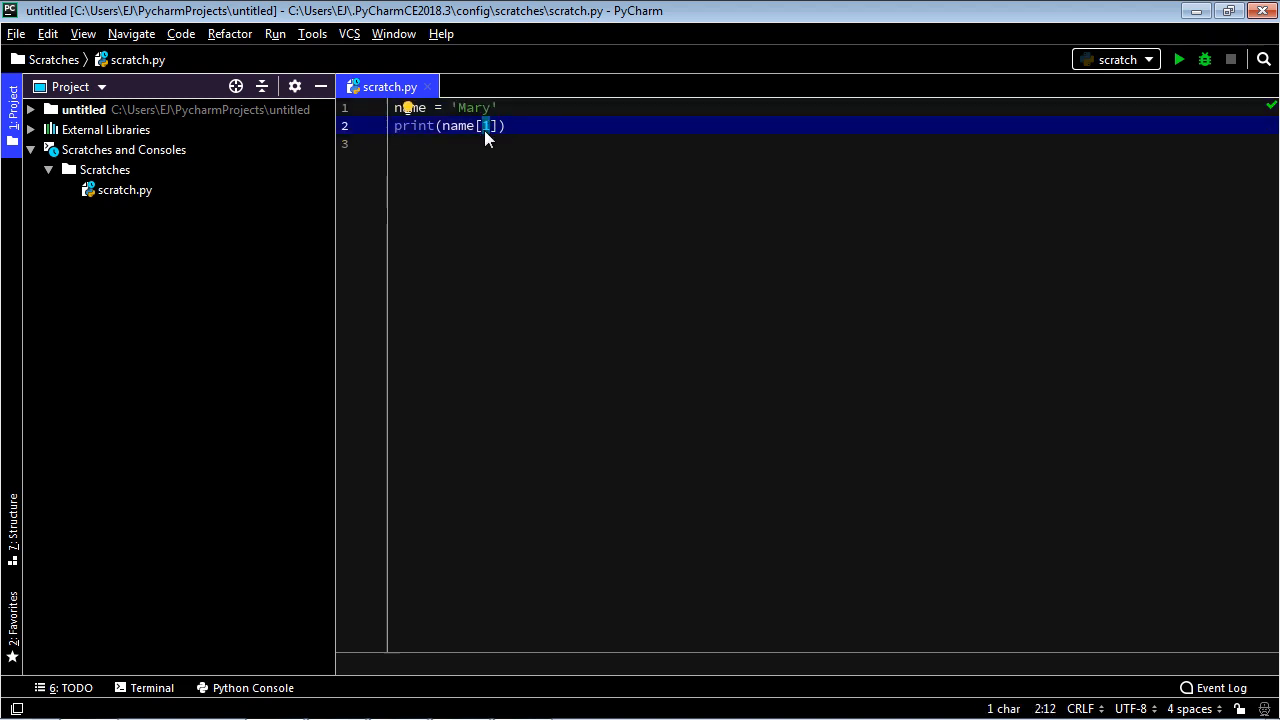
click(470, 108)
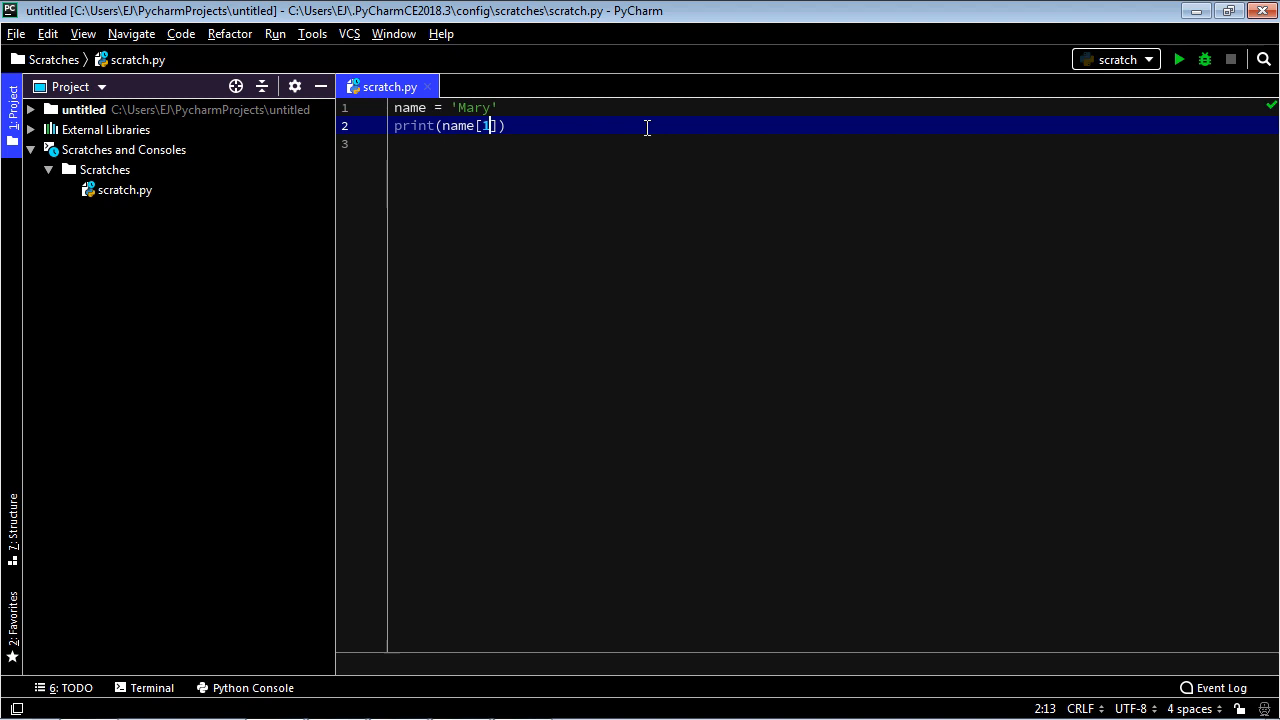
text(:4)
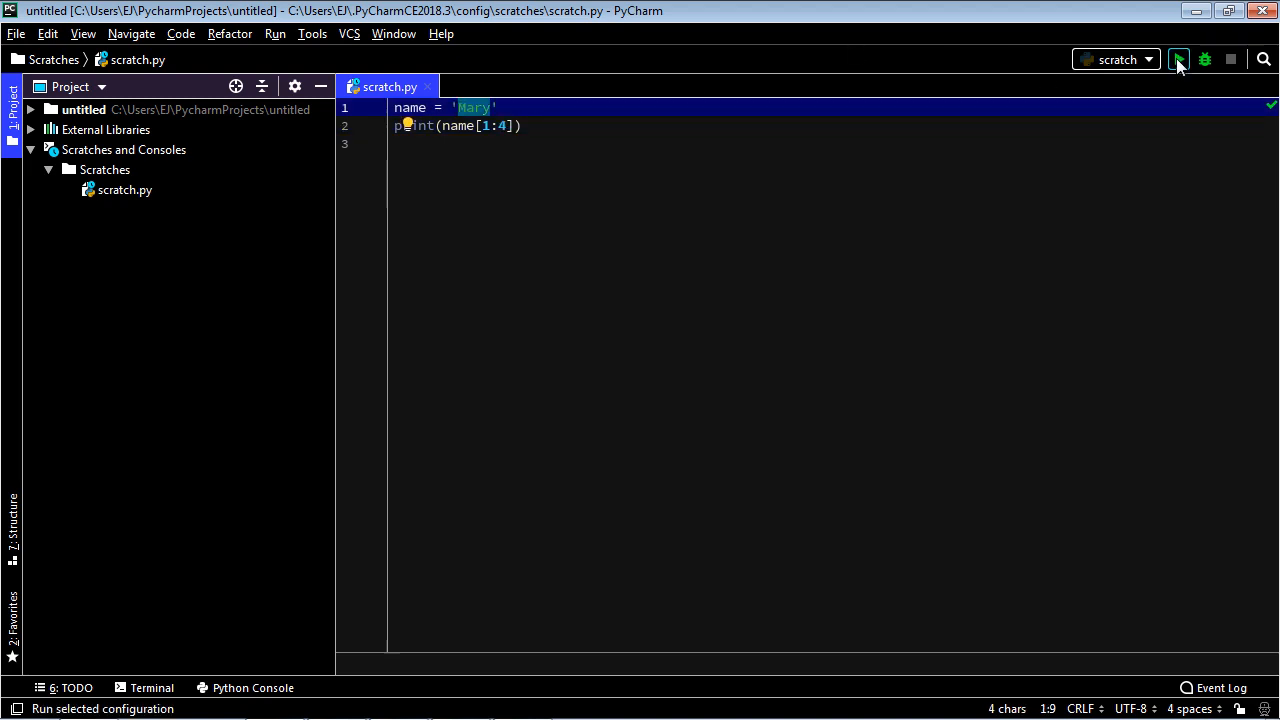
click(1178, 60)
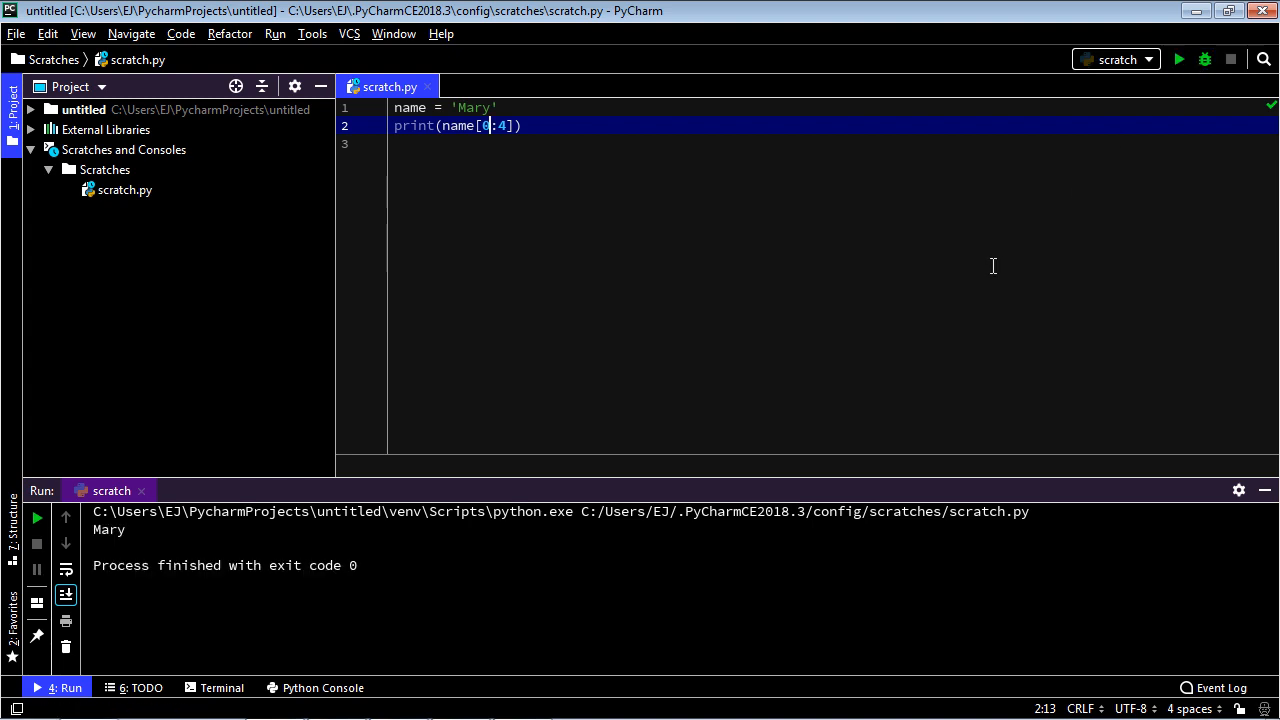
Step: Print len(name) instead of the slice and run it, outputting 4
click(498, 108)
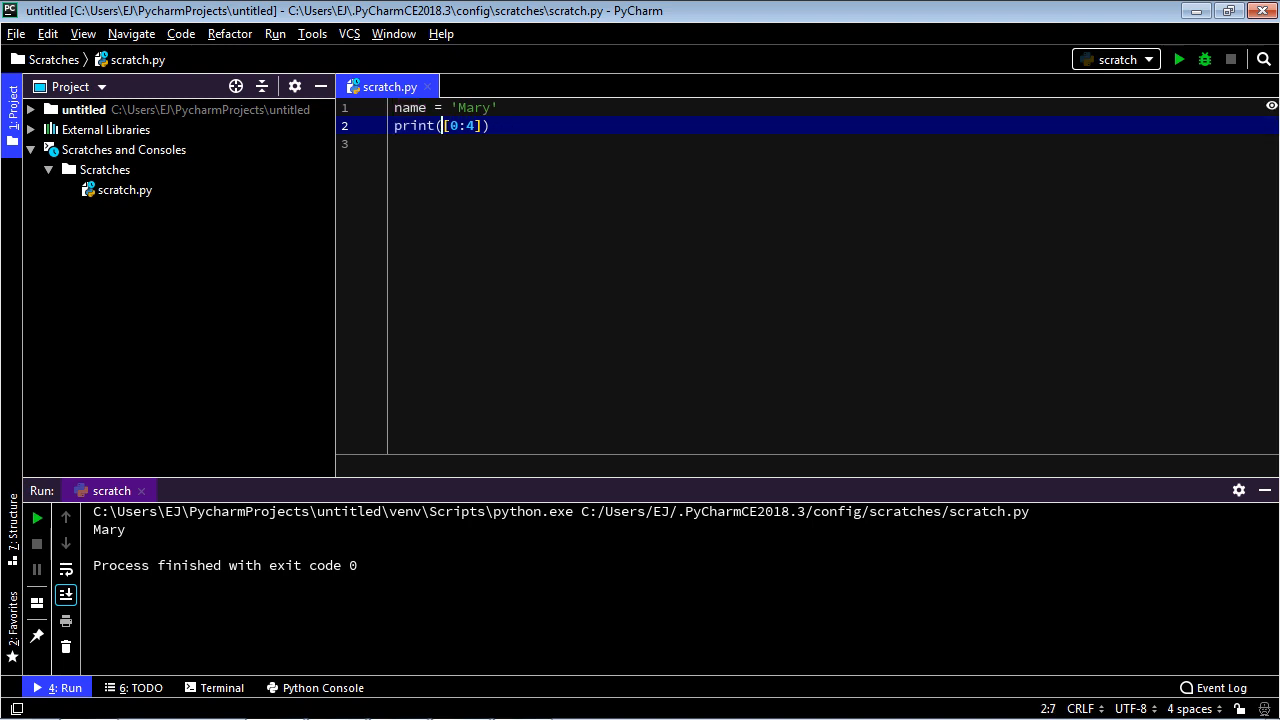
text(len)
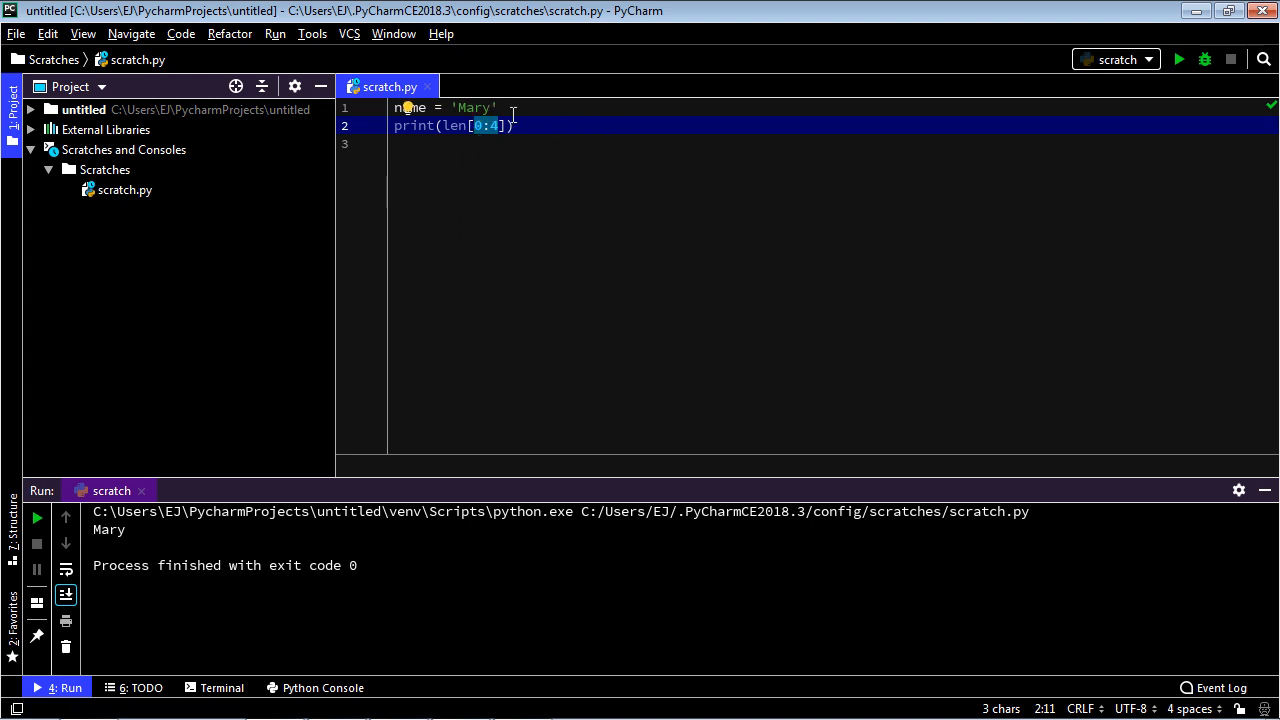
text(name)
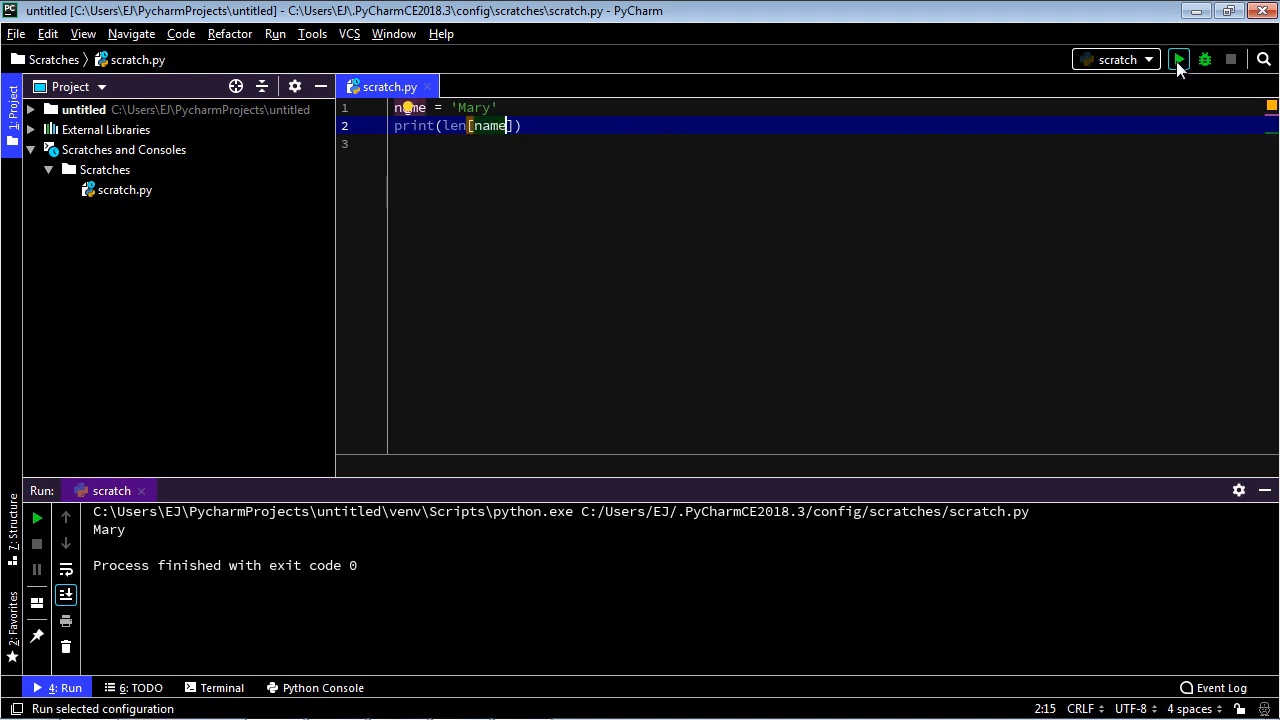
click(1178, 60)
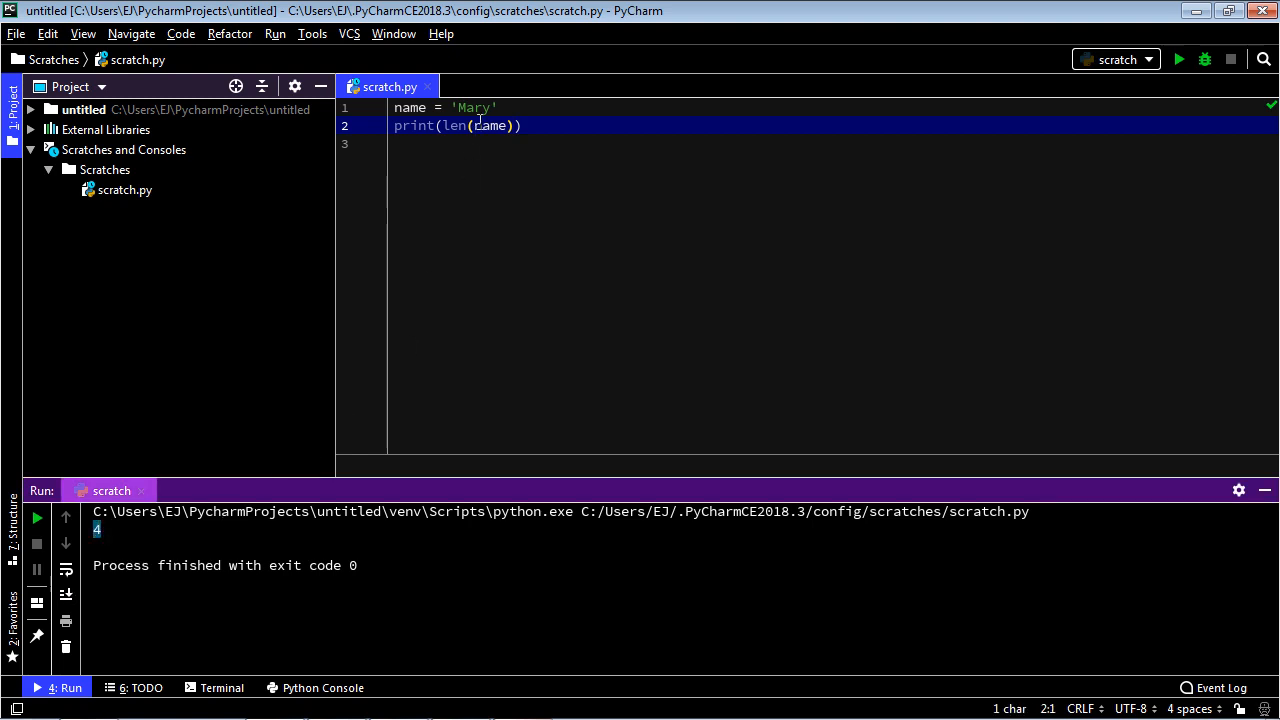
Step: Extend the string to 'Mary is out of the' and rerun, outputting 18
text(i)
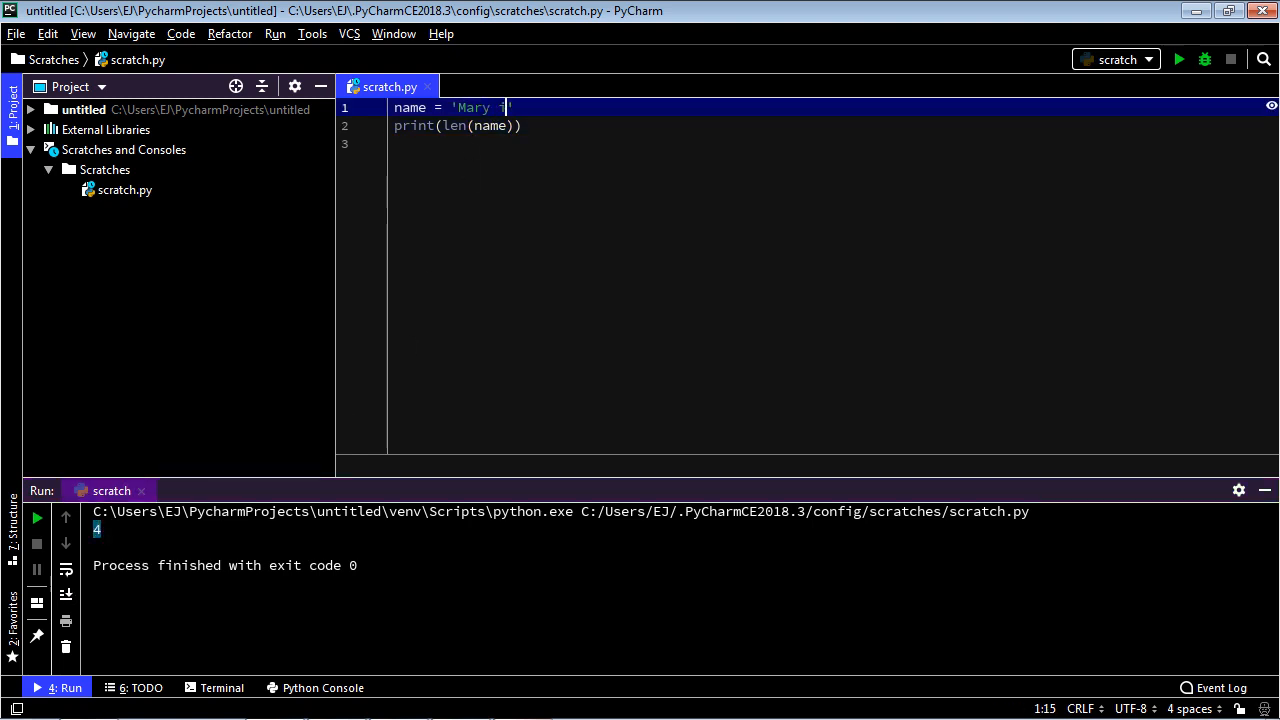
text(s out of the)
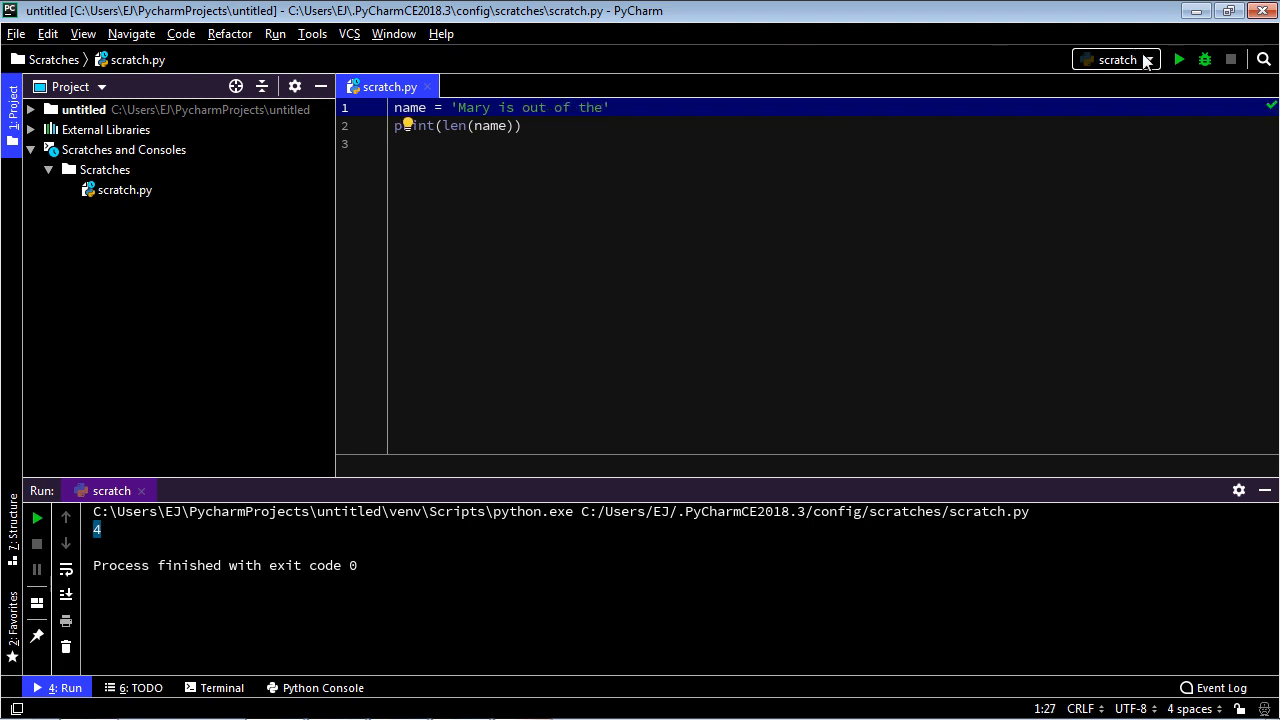
click(1178, 60)
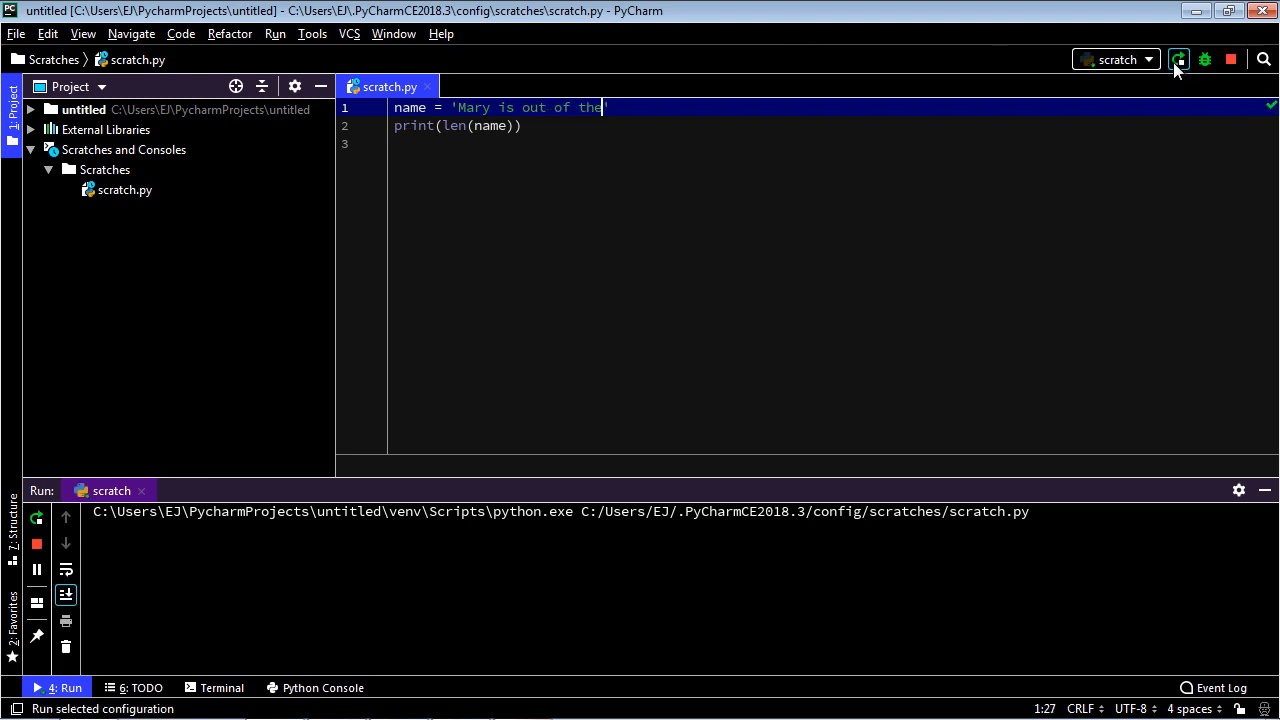
click(1178, 60)
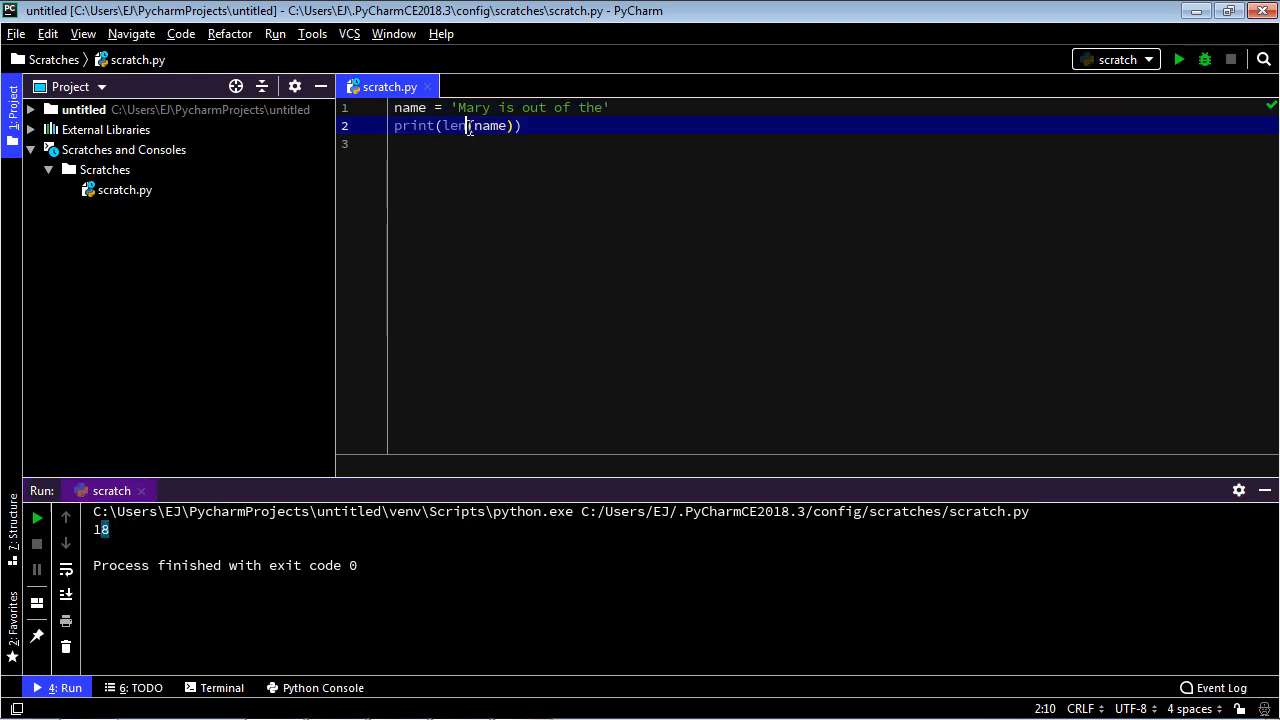
Step: Replace the len call with name.find('Mary') in the print line
double_click(456, 124)
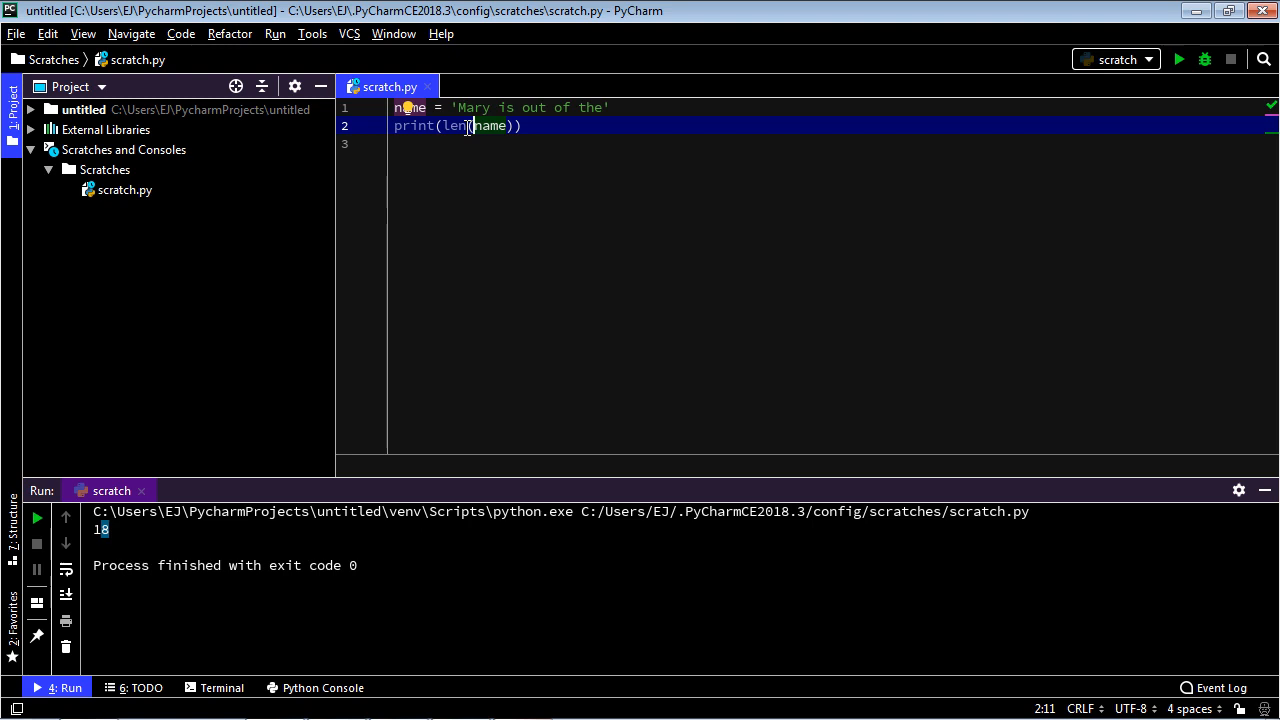
double_click(488, 124)
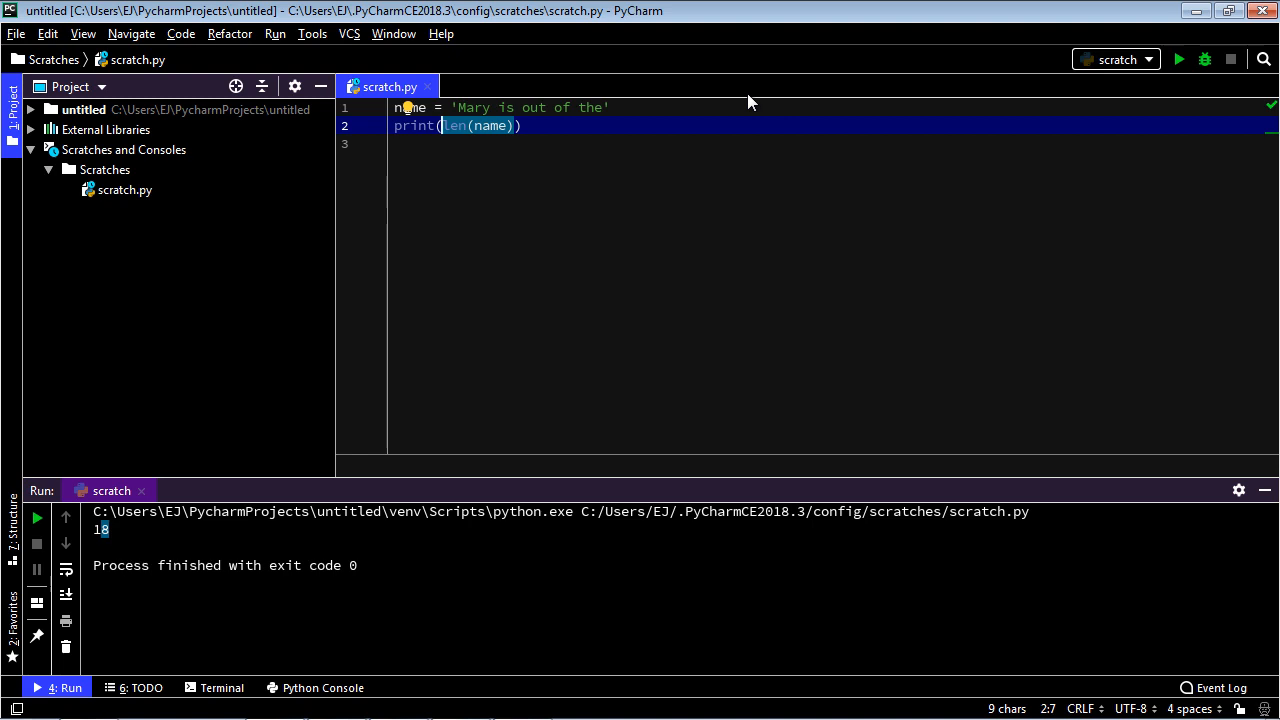
key(Delete)
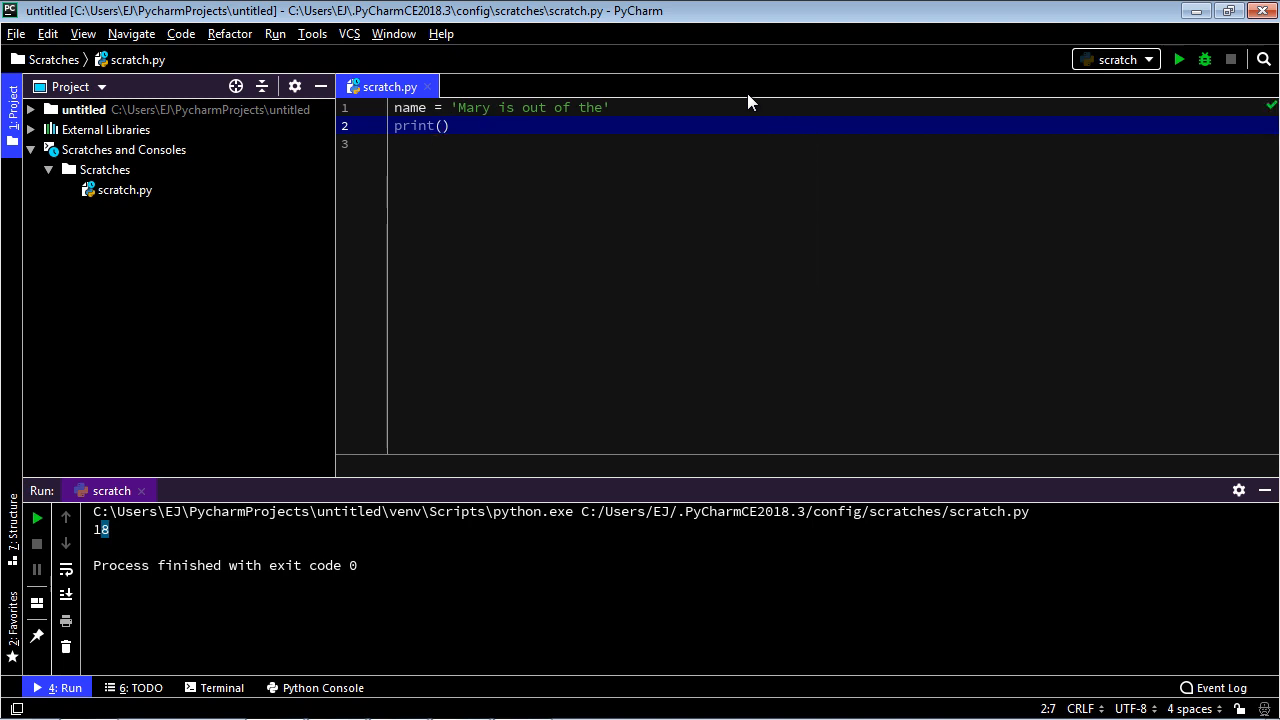
text(name)
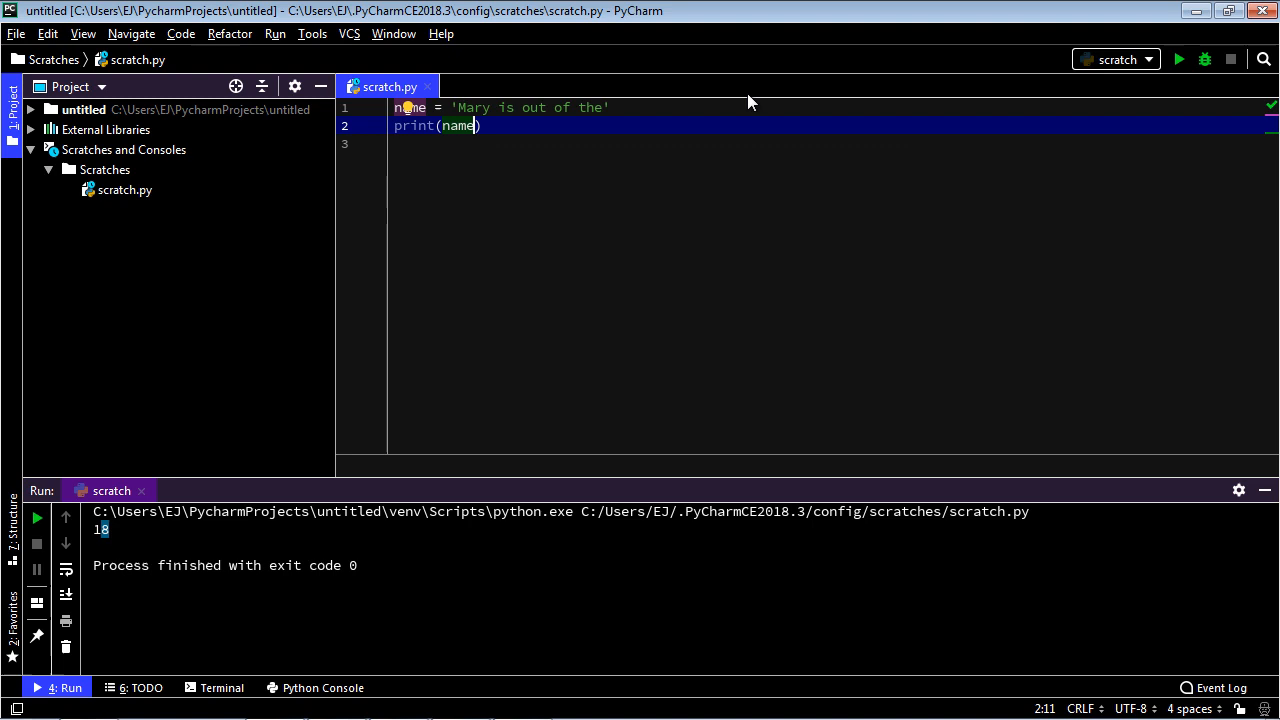
text(.)
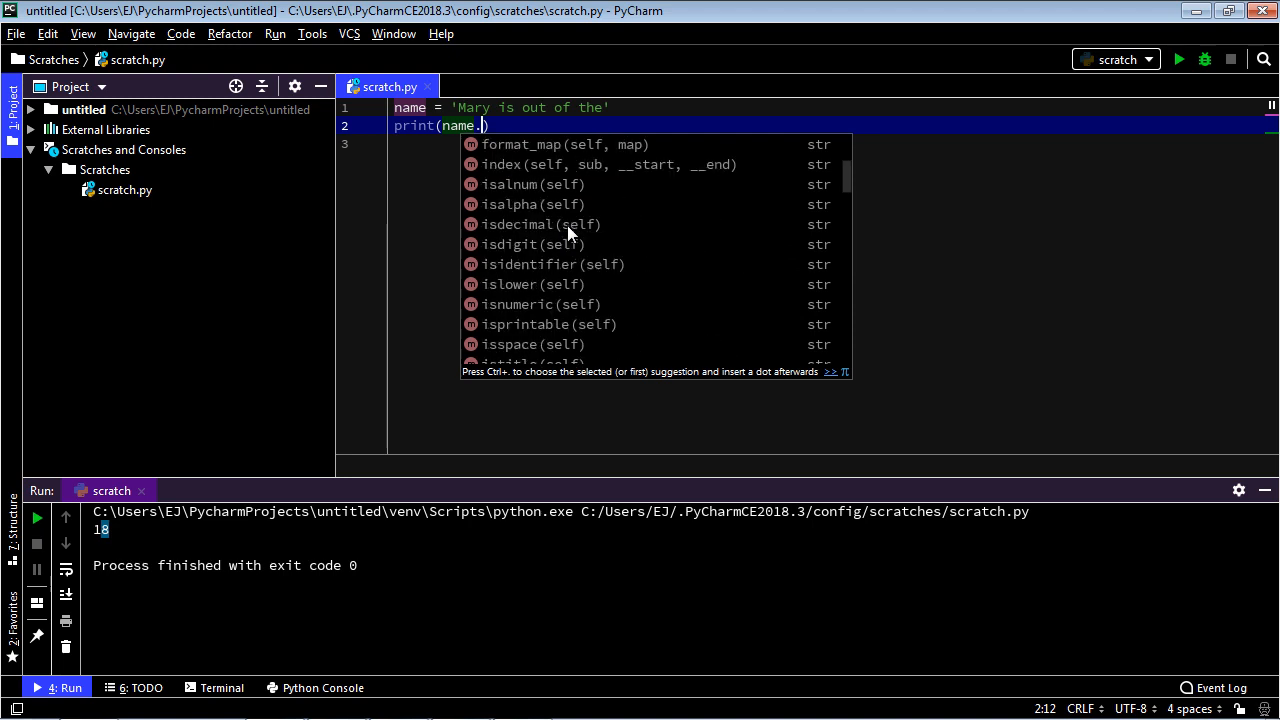
scroll(down, 3)
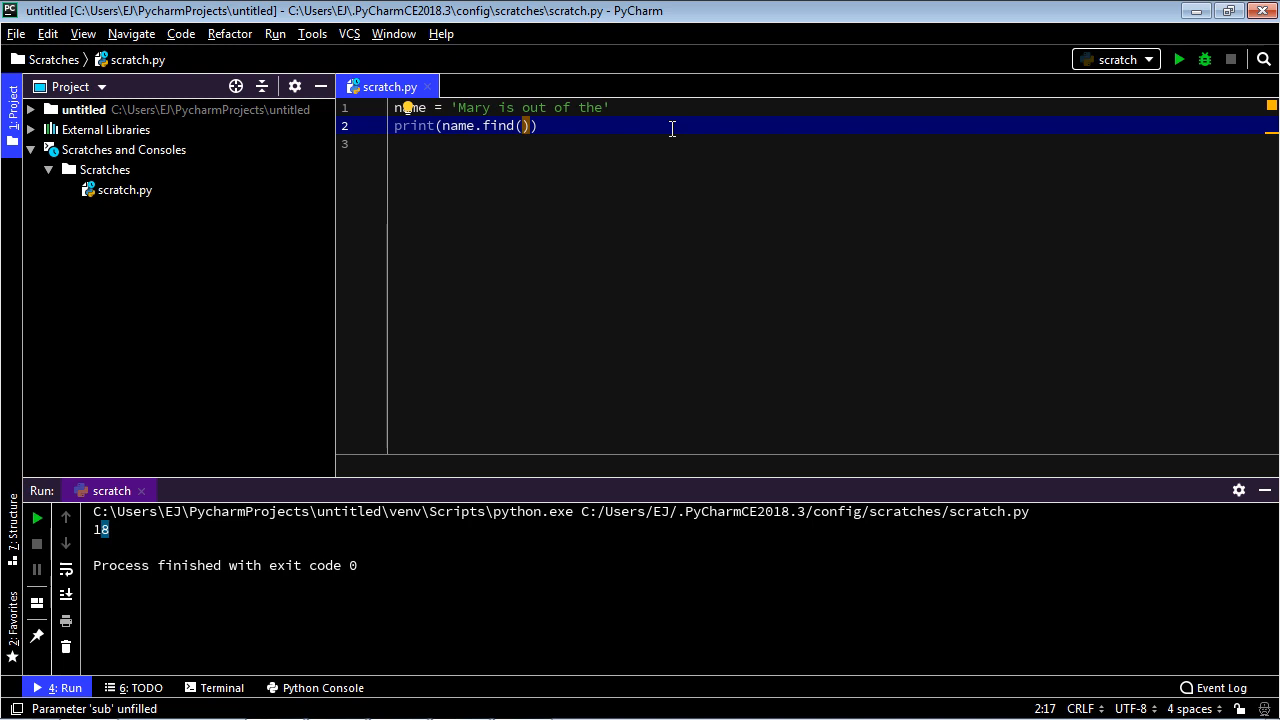
text('')
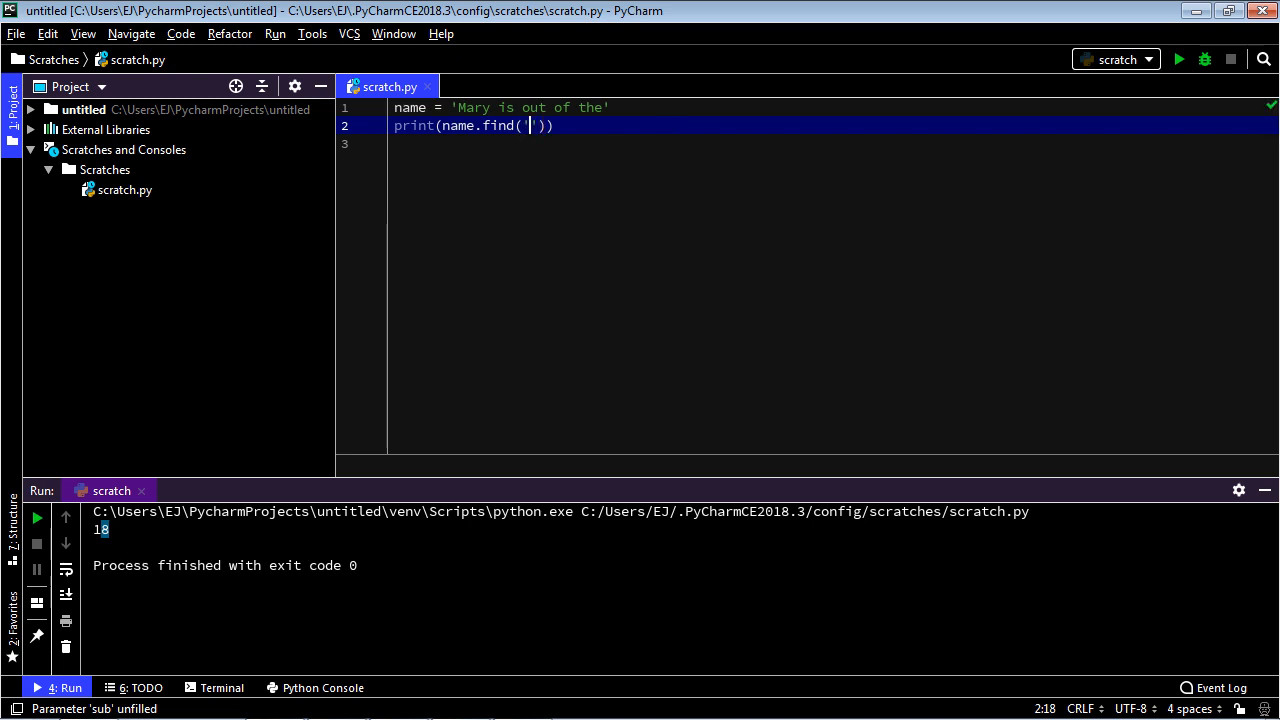
text(Mary)
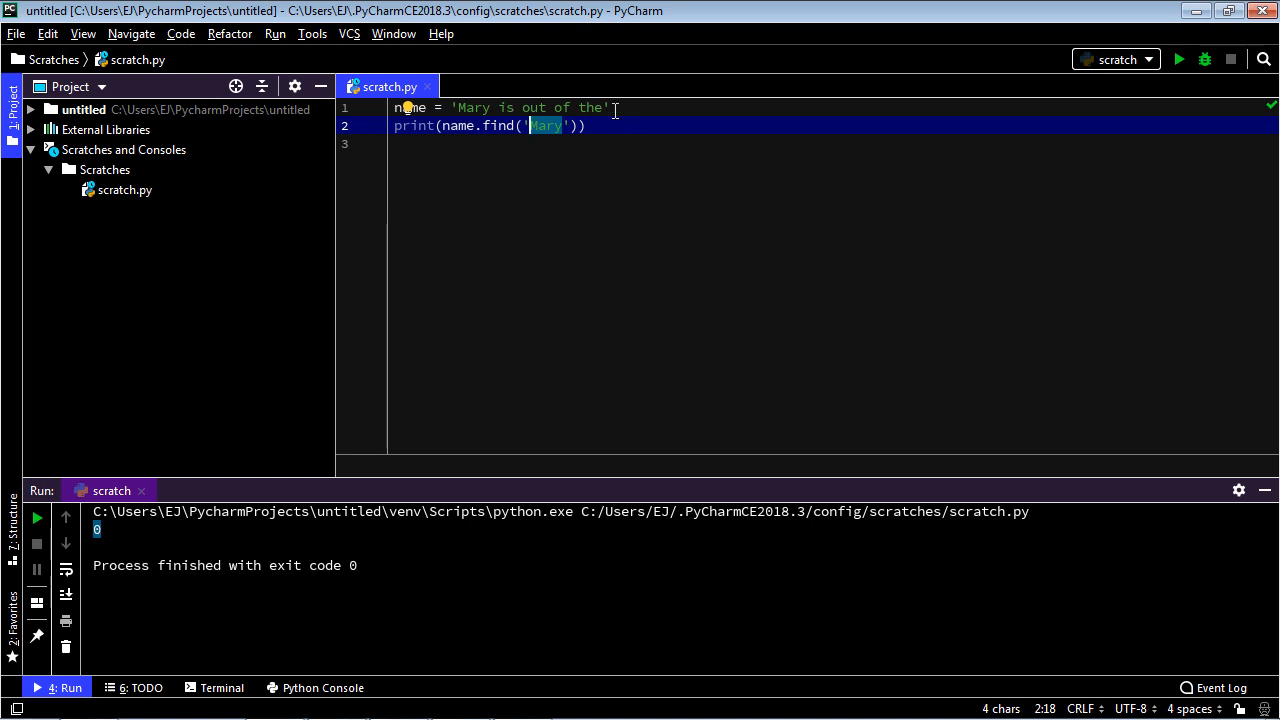
Step: Search for 'zzzzzzzz' instead and run it, showing -1
text(zzzzzzzz)
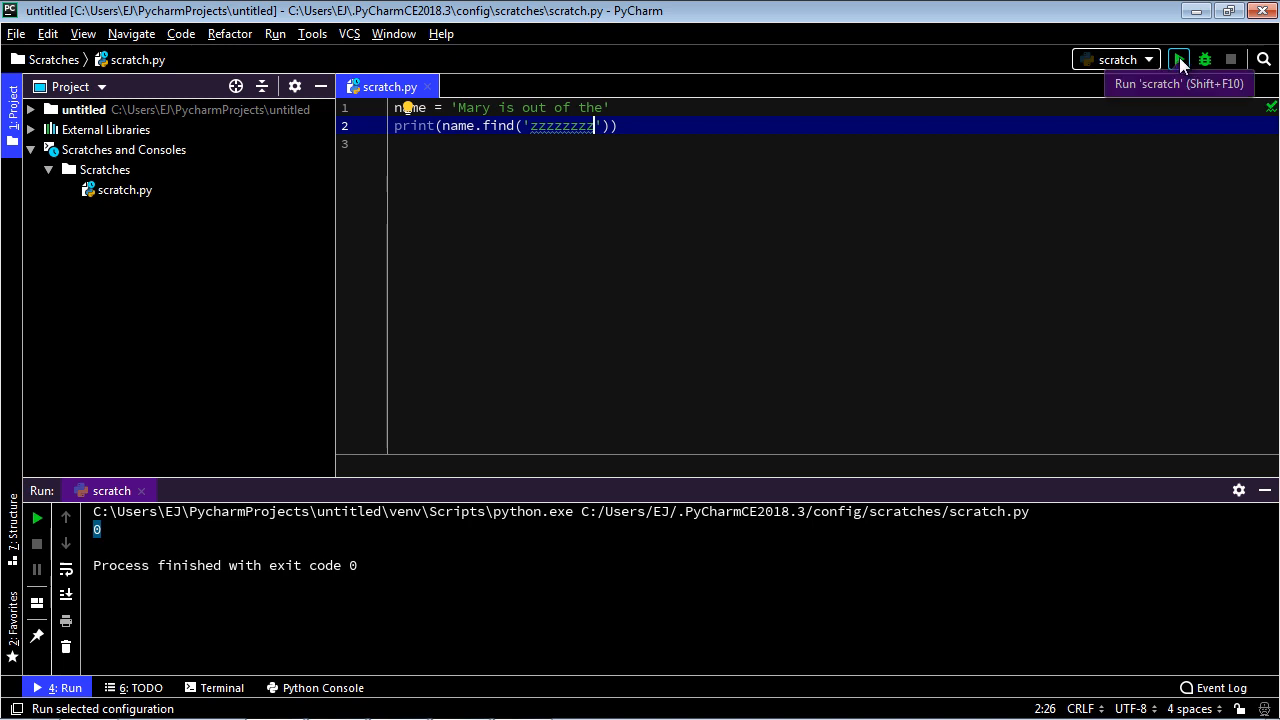
click(1178, 60)
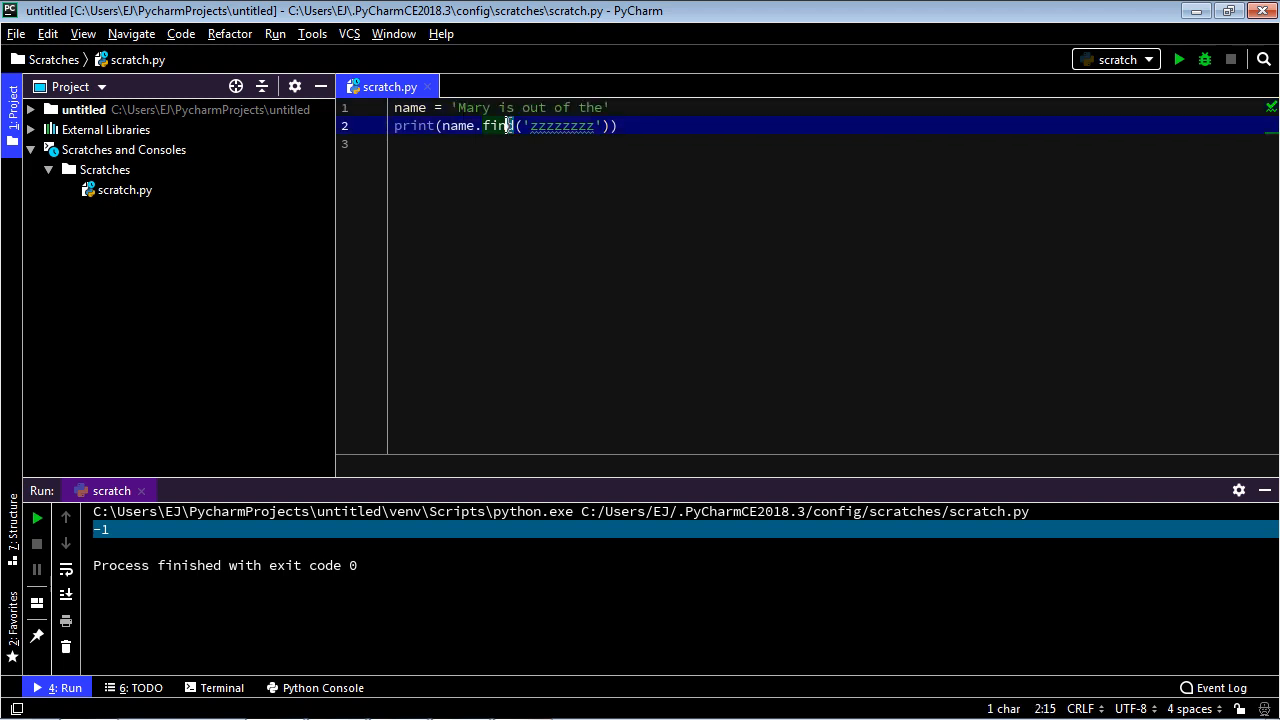
Step: Print name.lower() and run it, outputting 'mary is out of the'
double_click(496, 124)
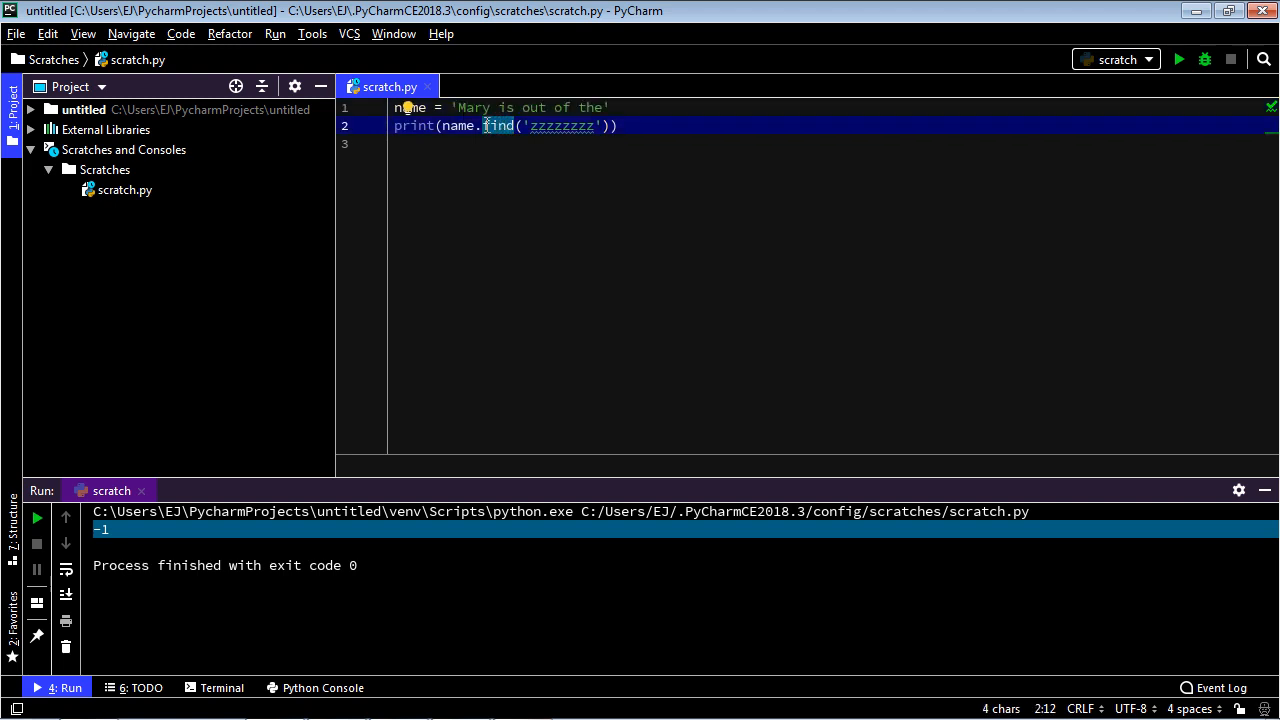
text(lower)
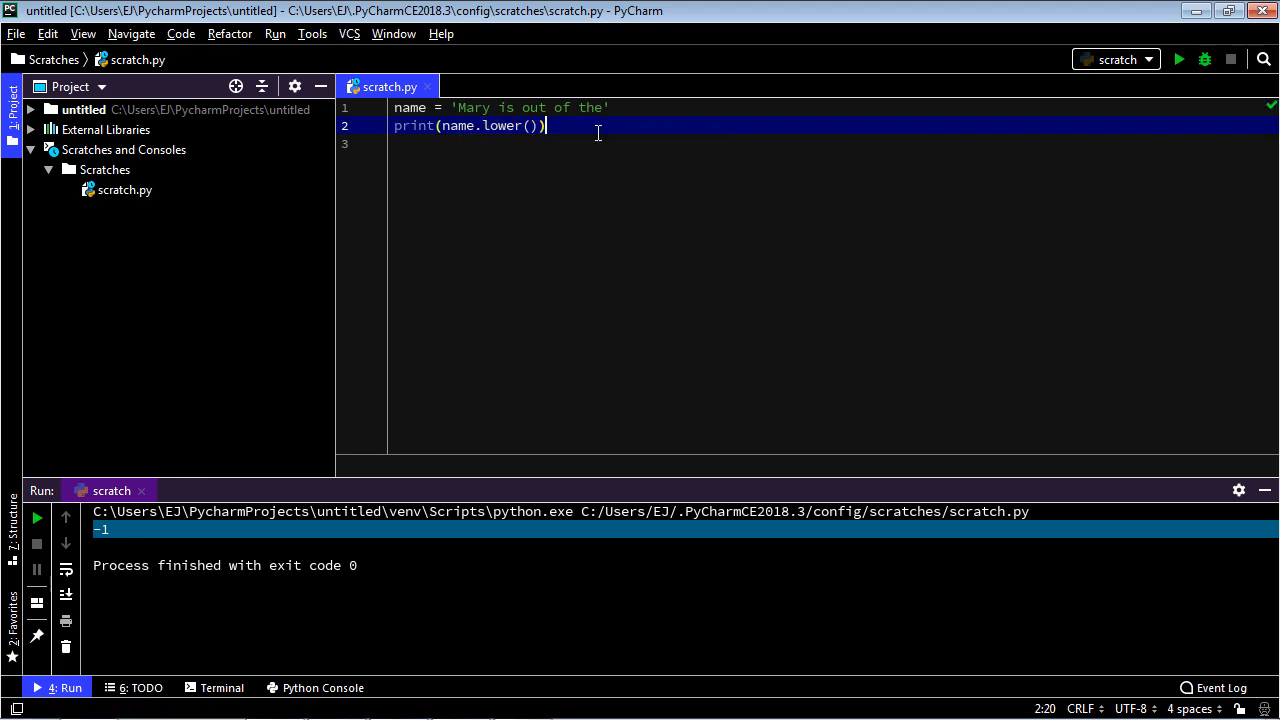
click(1178, 60)
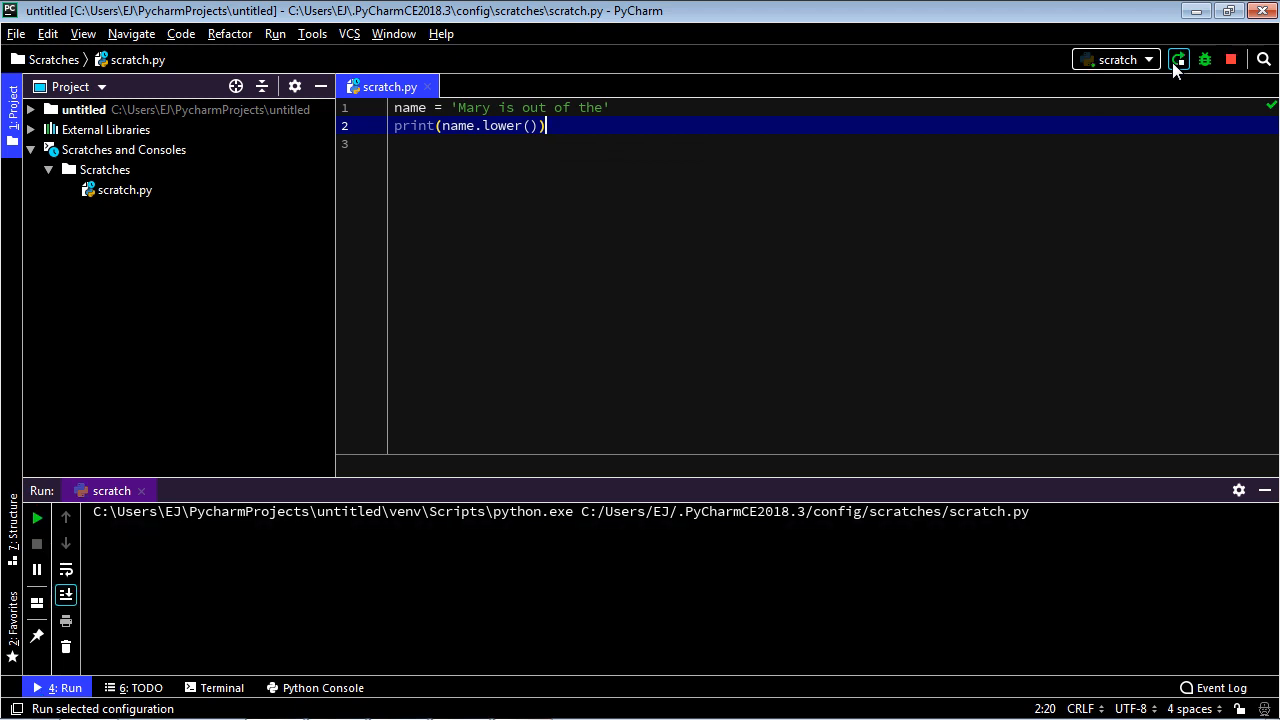
click(1178, 60)
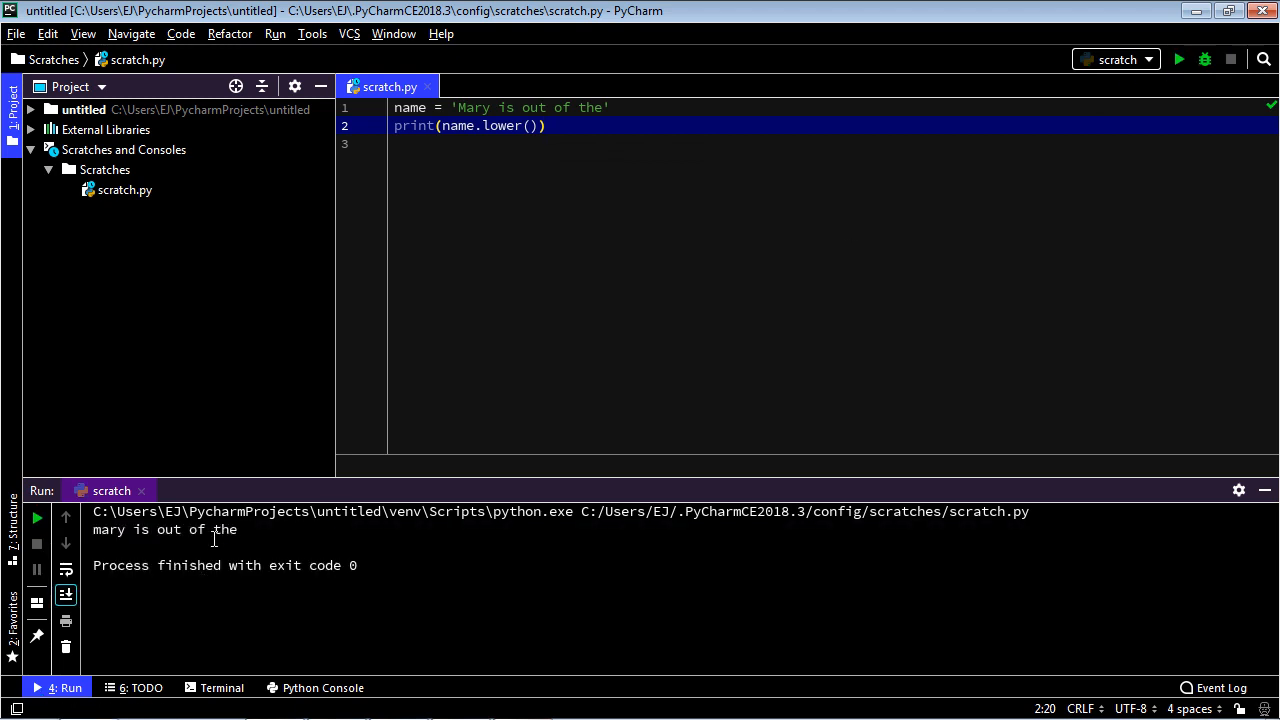
Step: Switch to name.upper() and run it, outputting 'MARY IS OUT OF THE'
double_click(504, 124)
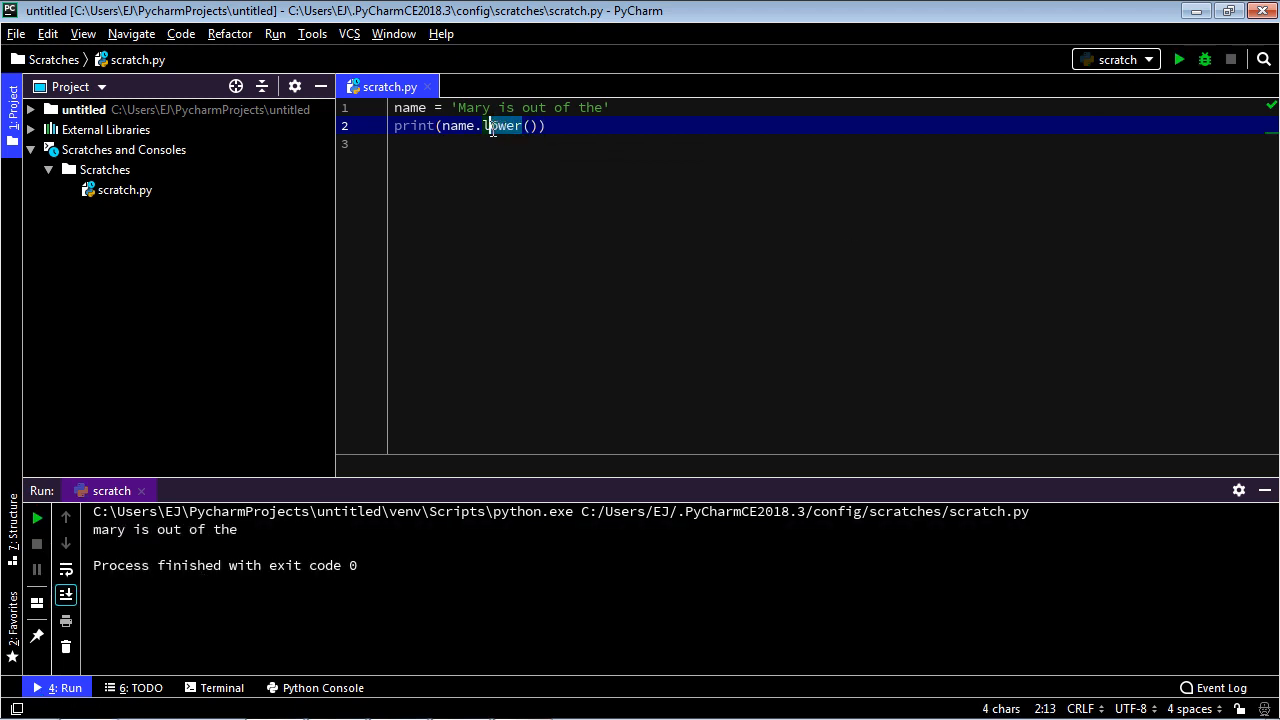
text(u)
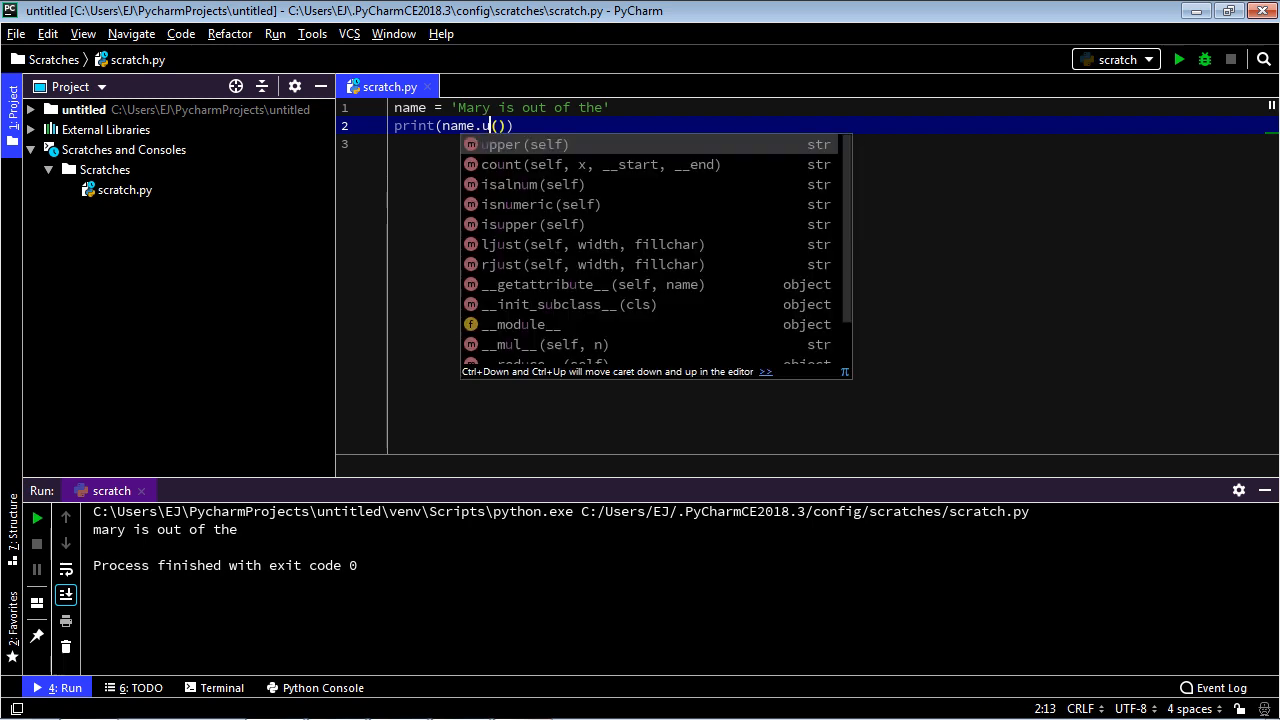
text(pper)
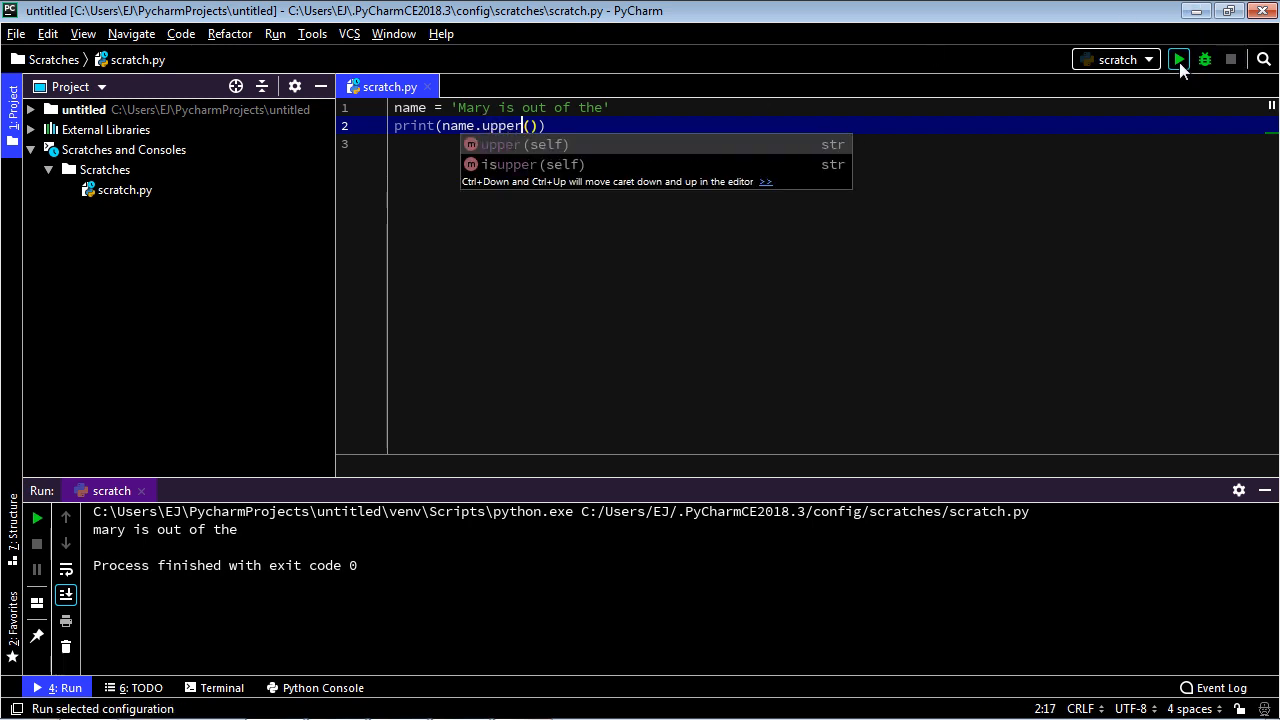
click(1178, 60)
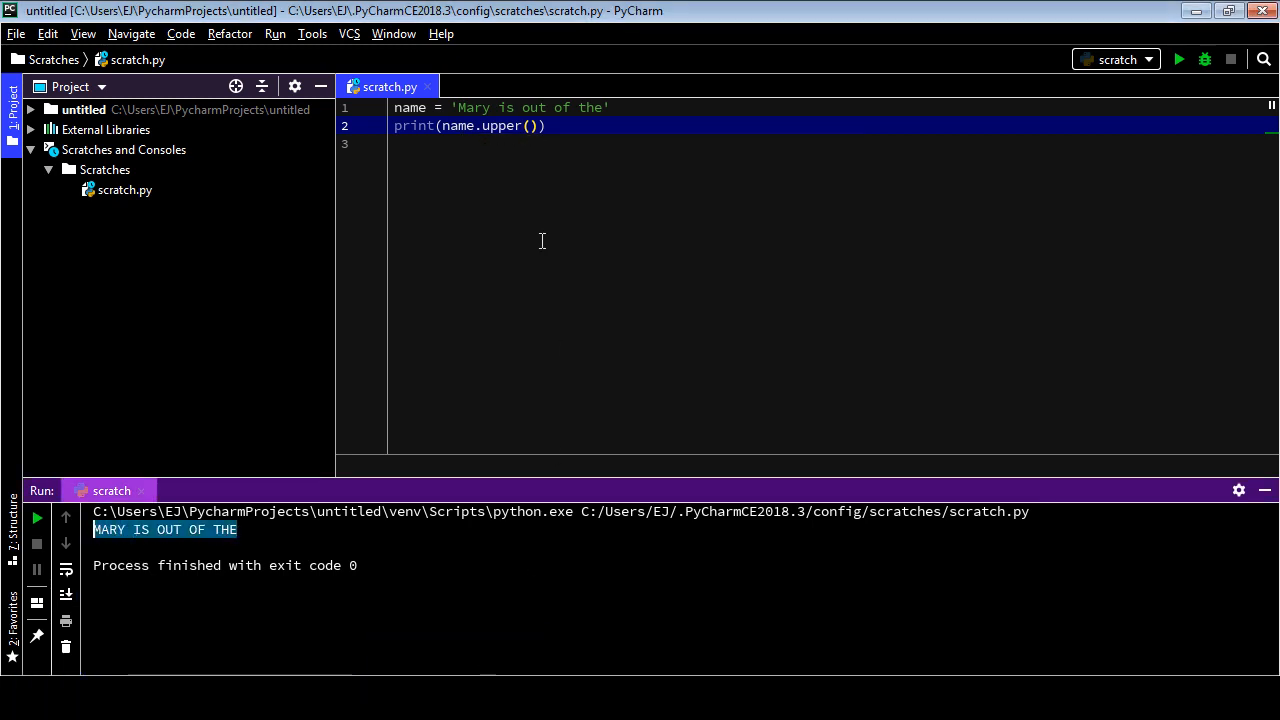
Step: Print name.replace('Mary', 'Mark') and run it, outputting 'Mark is out of the'
double_click(500, 124)
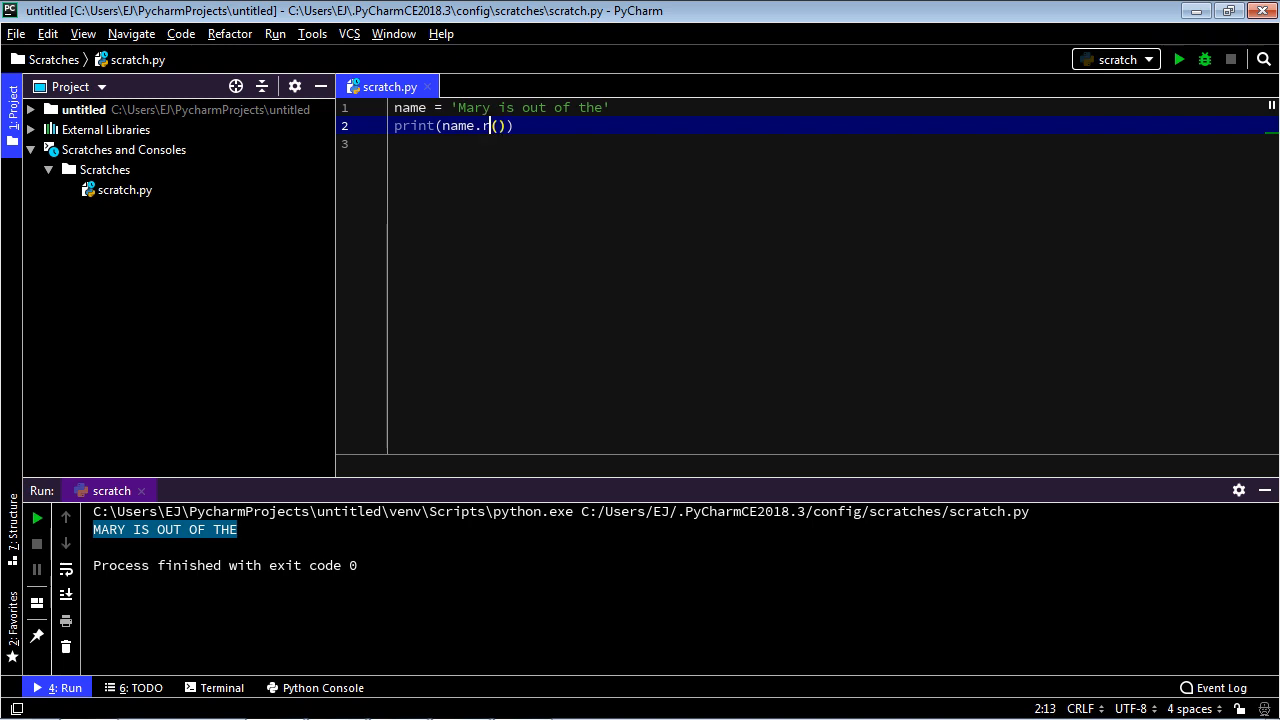
text(eplace)
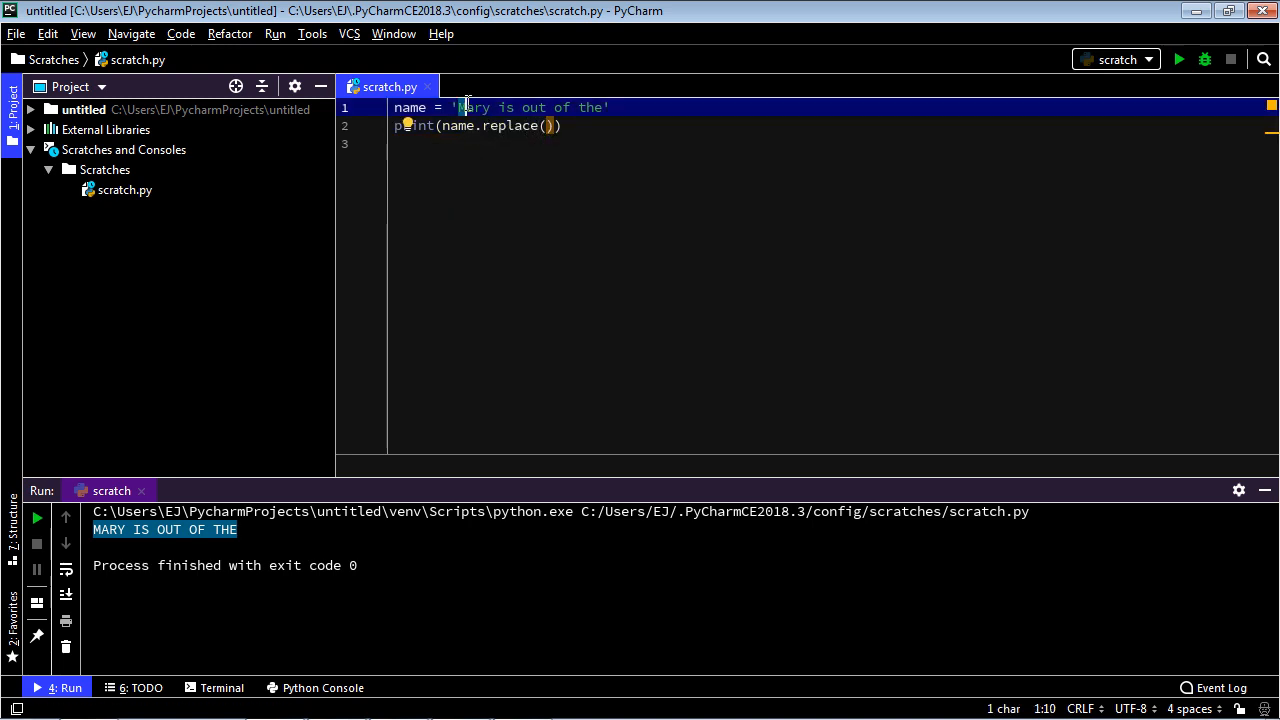
click(548, 124)
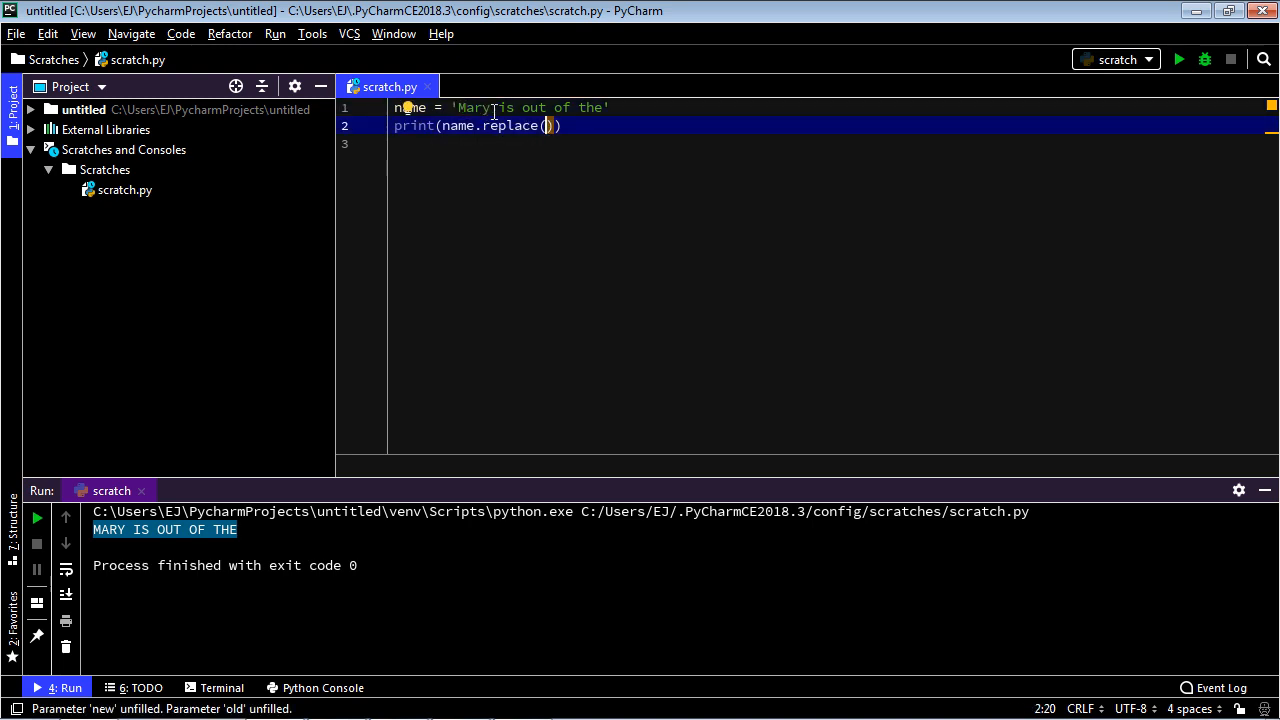
double_click(472, 108)
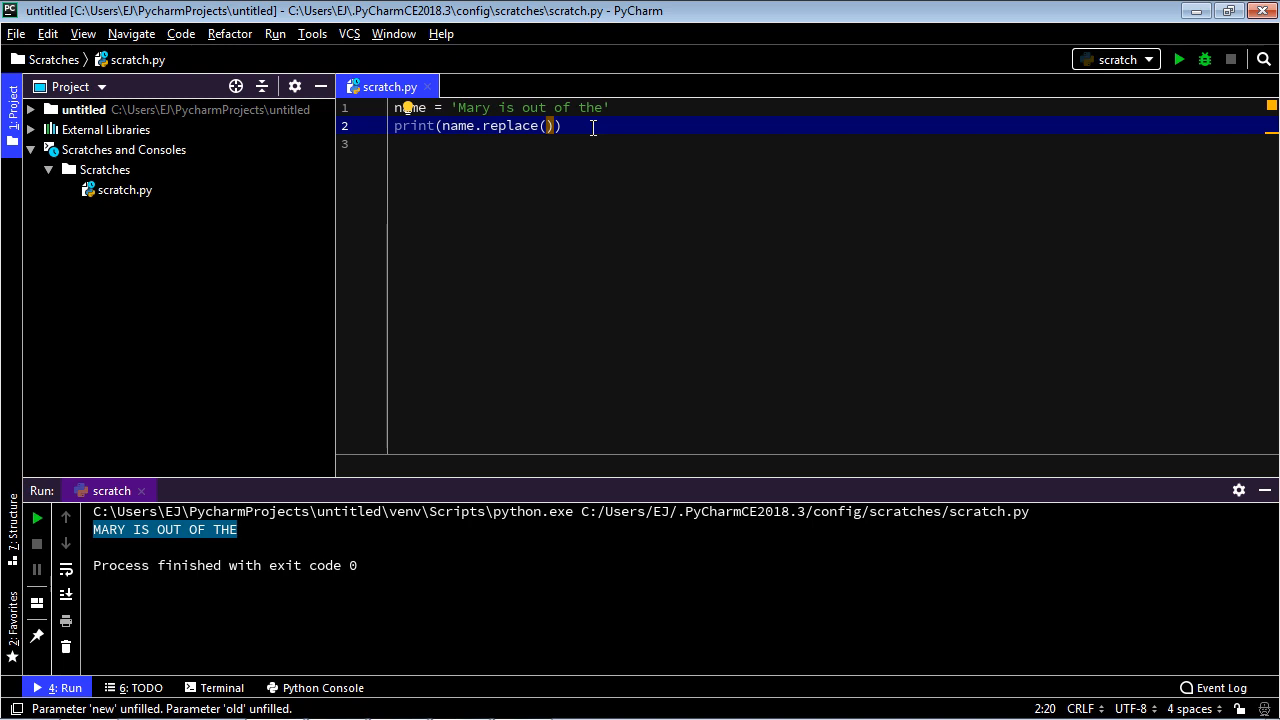
text(')
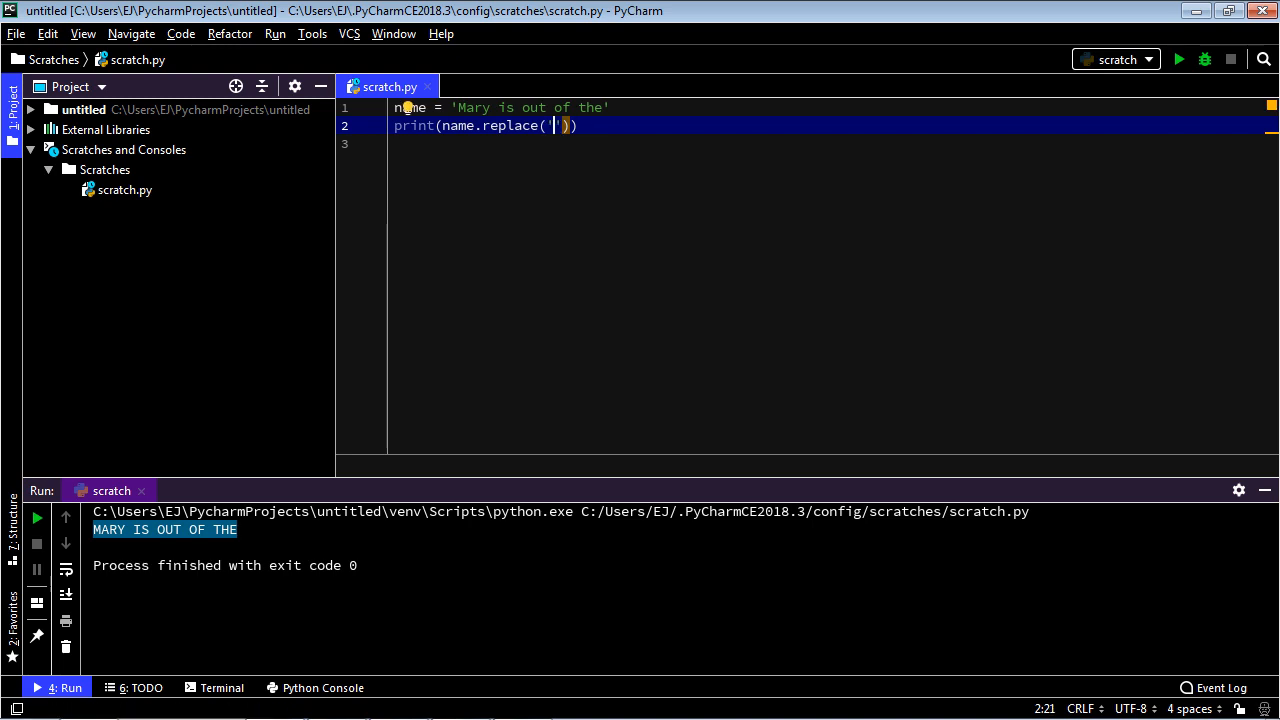
text(Mary)
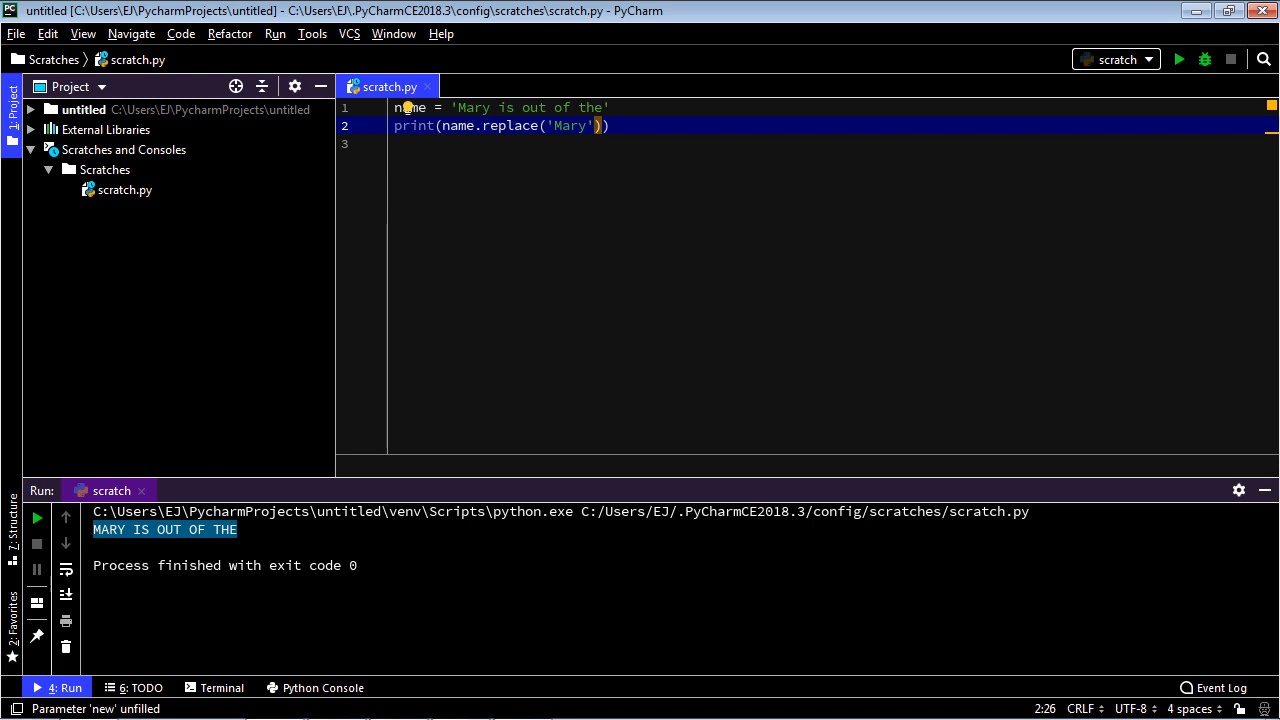
text(, 'Ma')
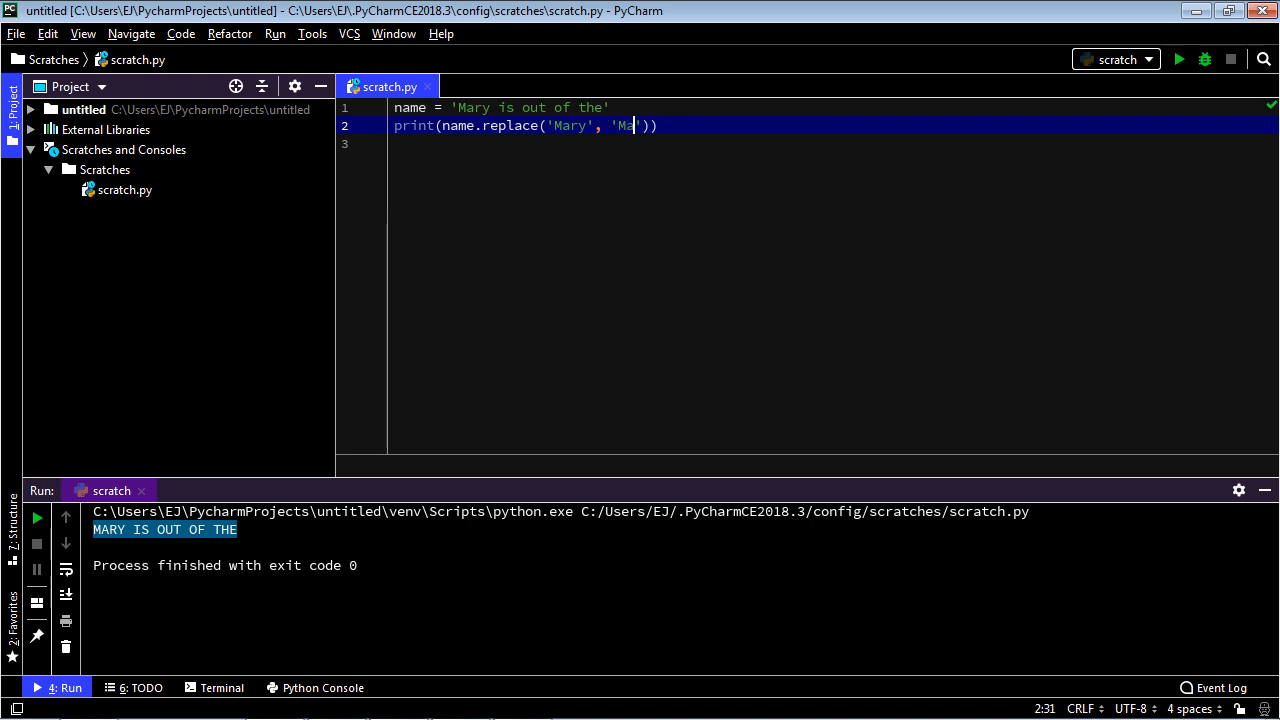
text(rk)
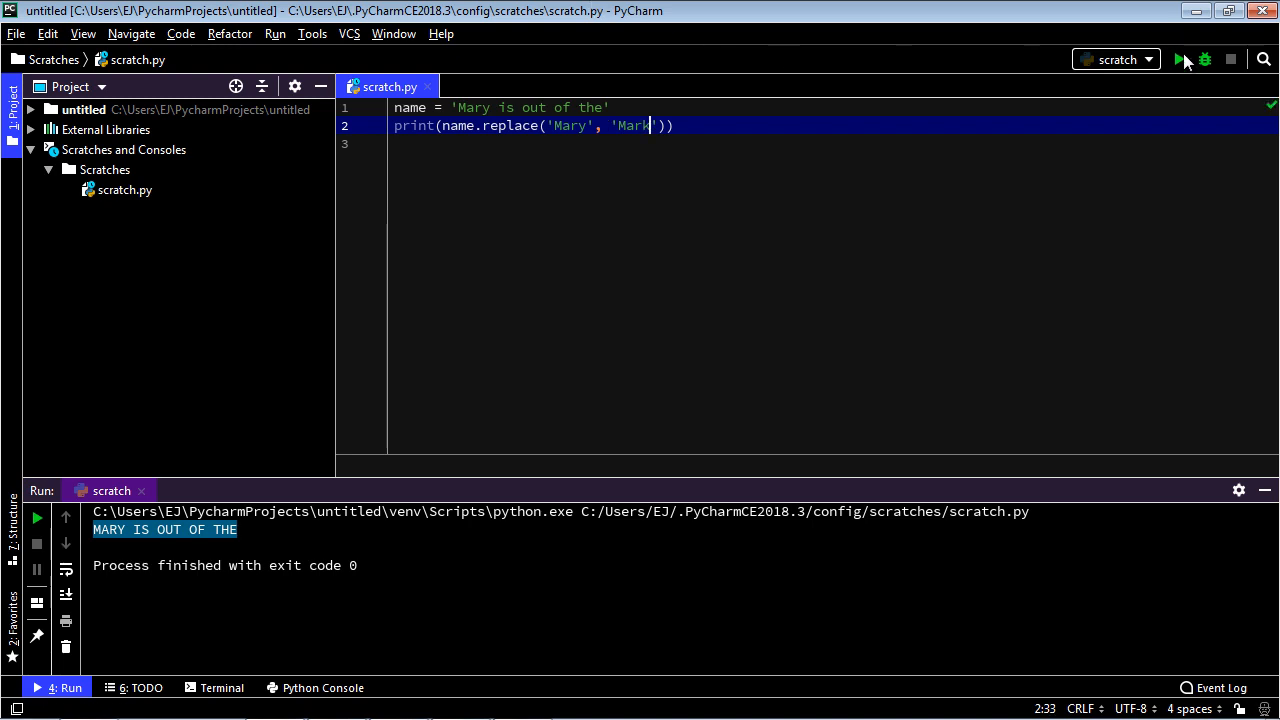
click(1178, 60)
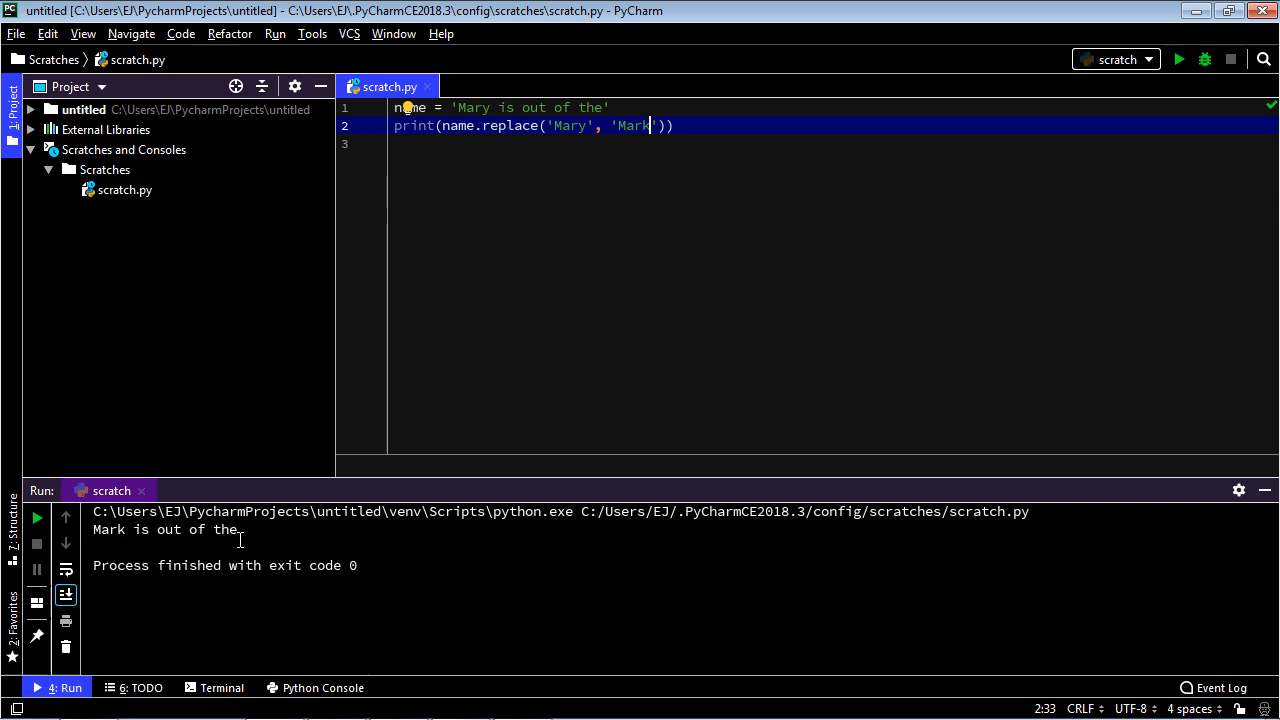